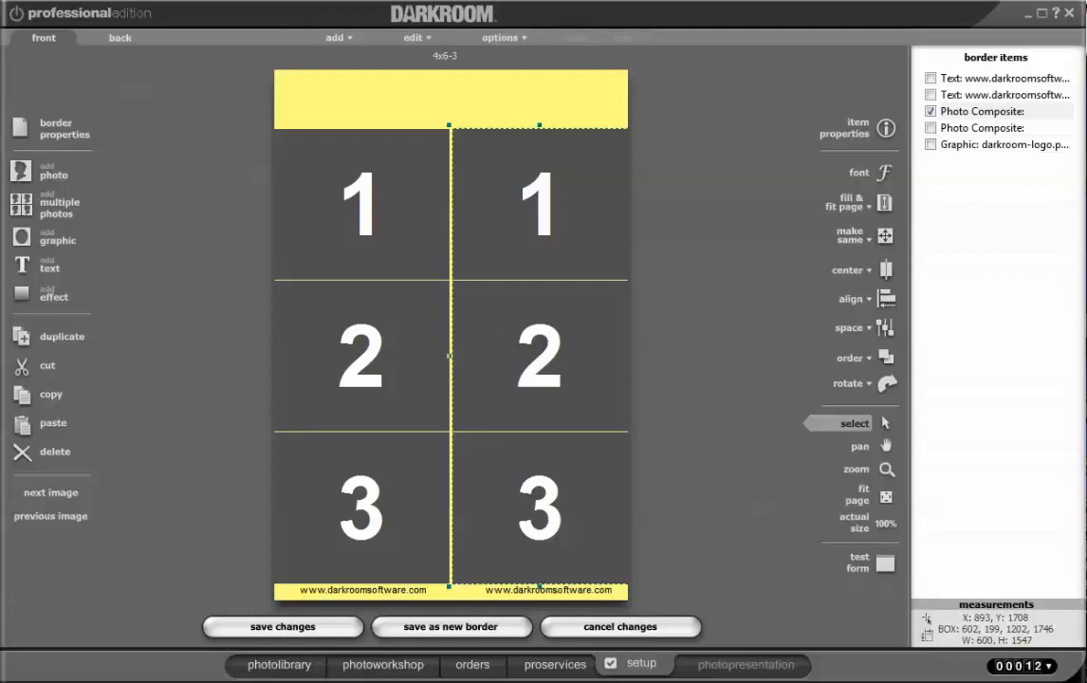
mouse_move(770, 569)
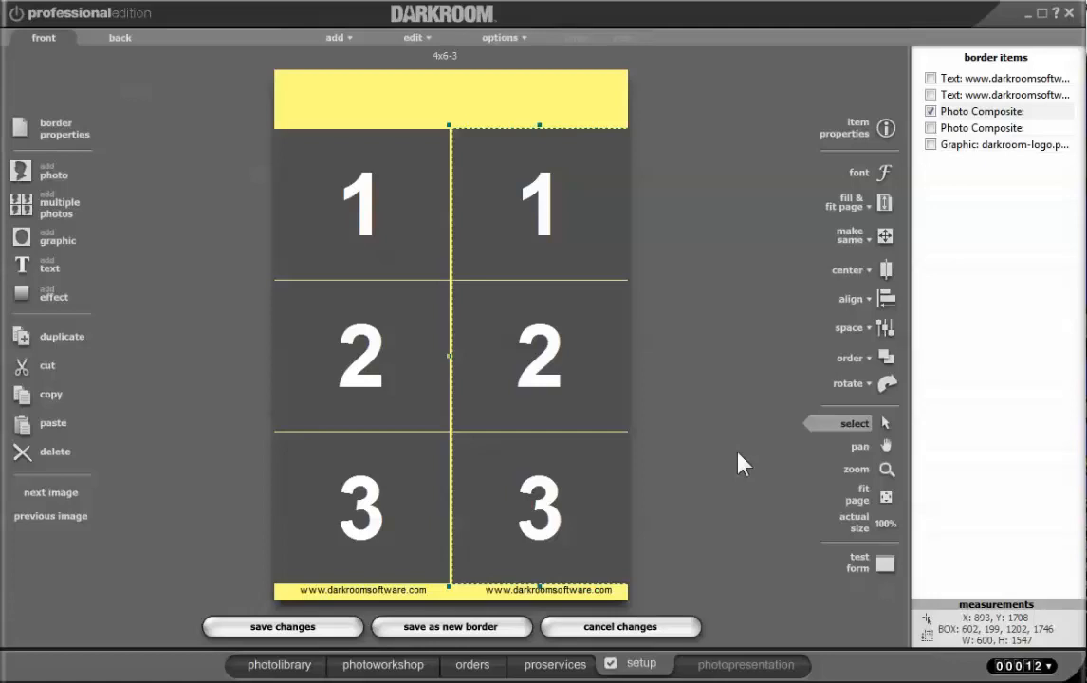
mouse_move(74, 262)
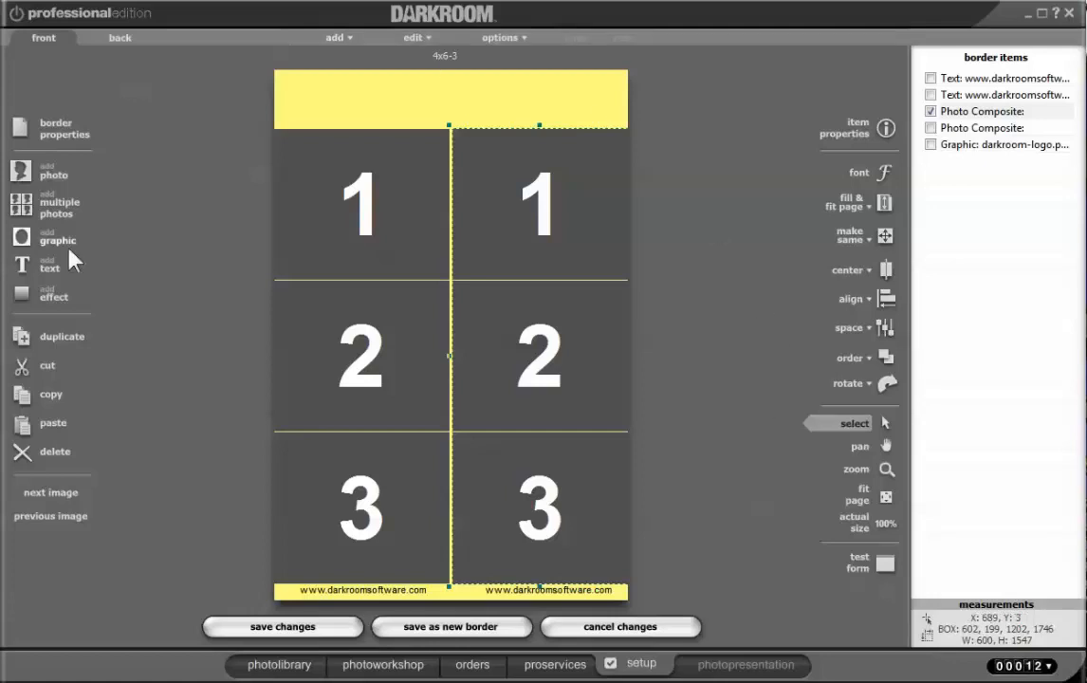
mouse_move(493, 262)
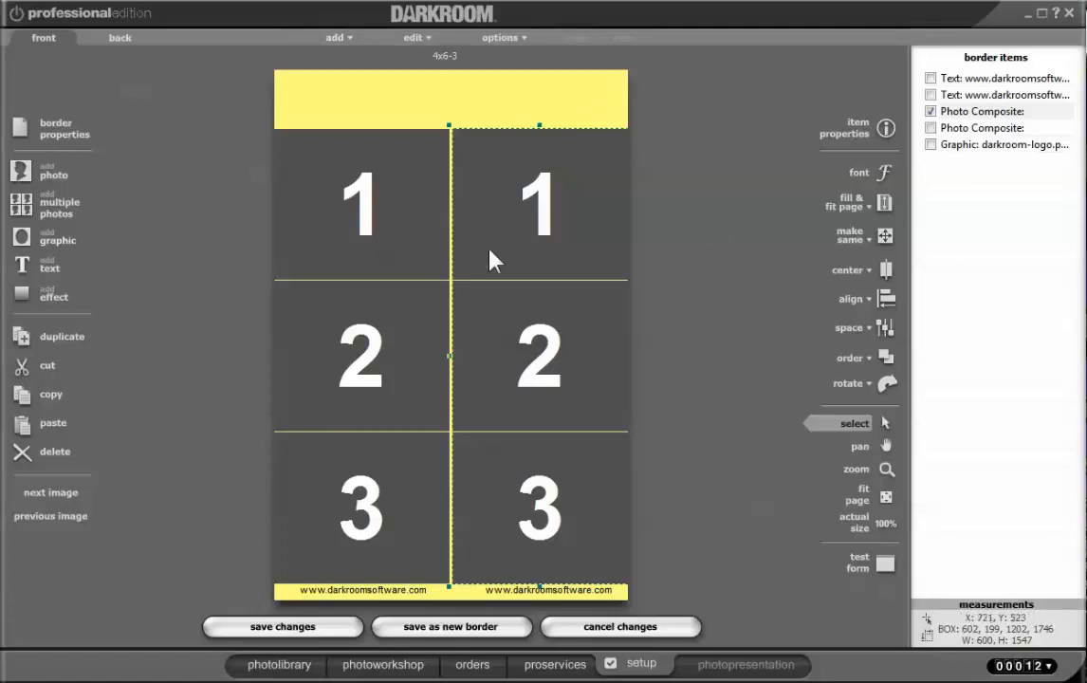
mouse_move(342, 285)
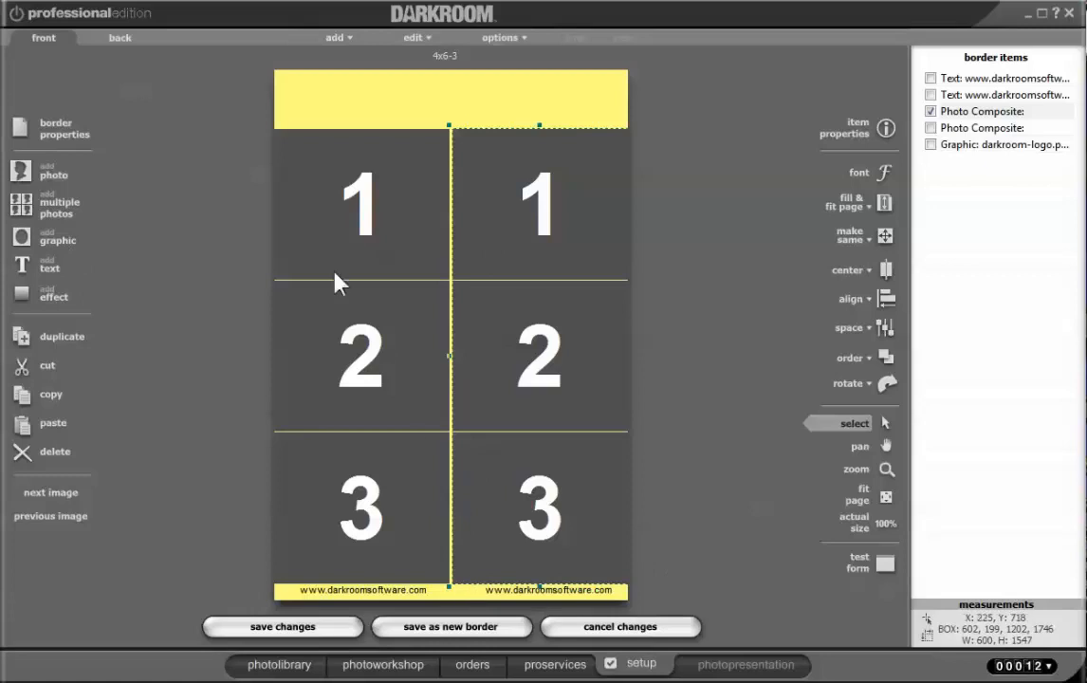
mouse_move(538, 414)
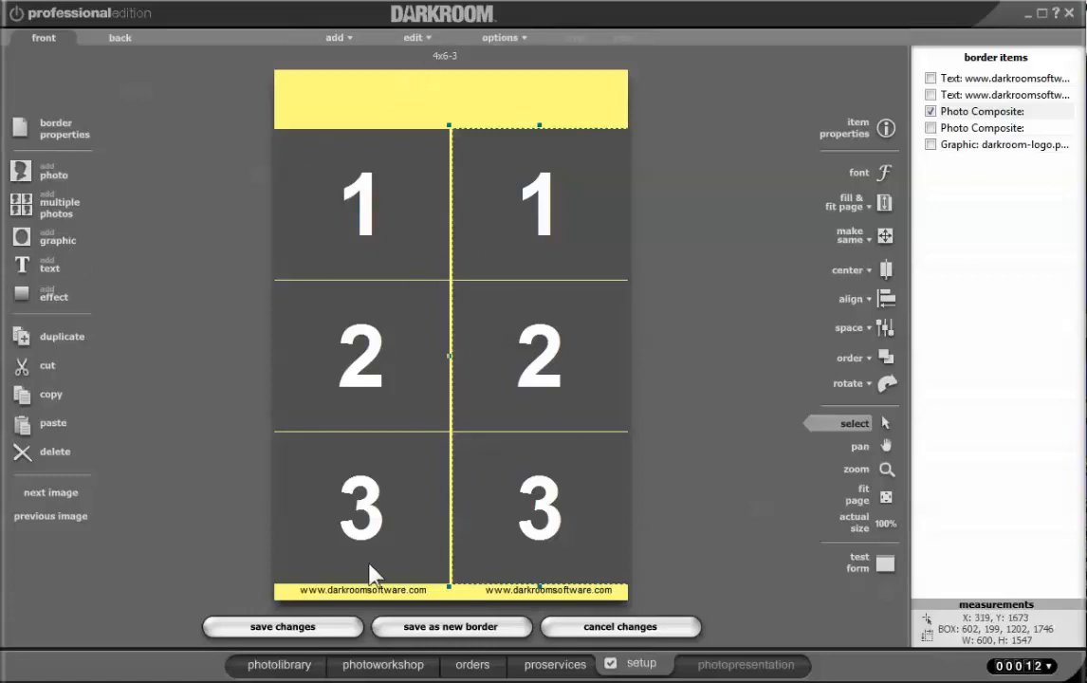
mouse_move(376, 509)
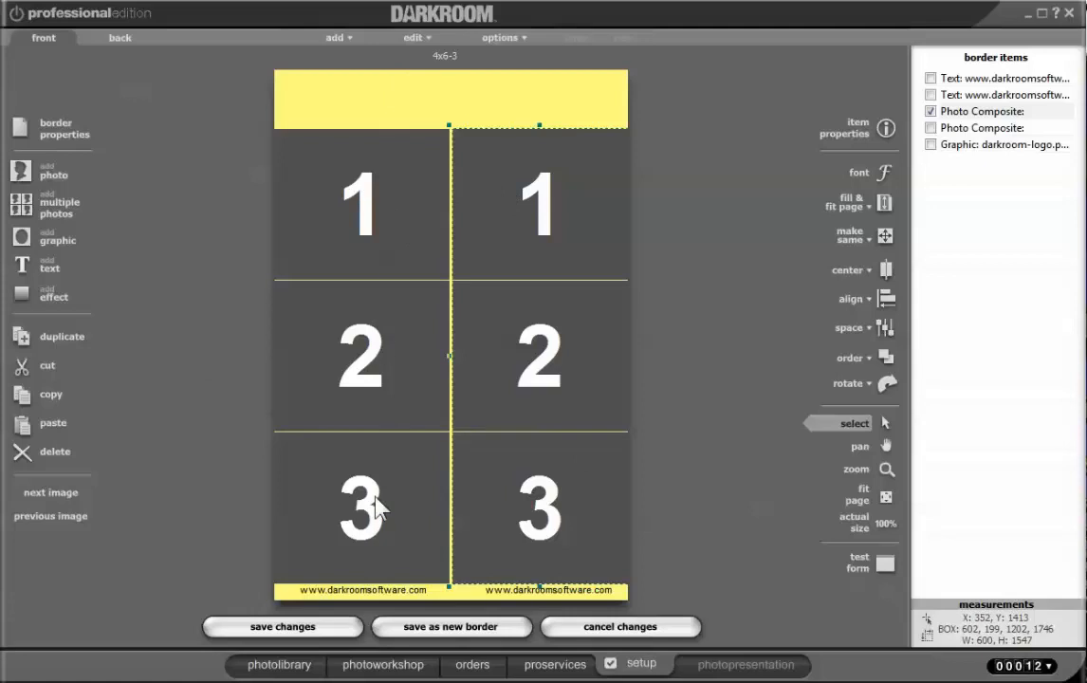
mouse_move(550, 531)
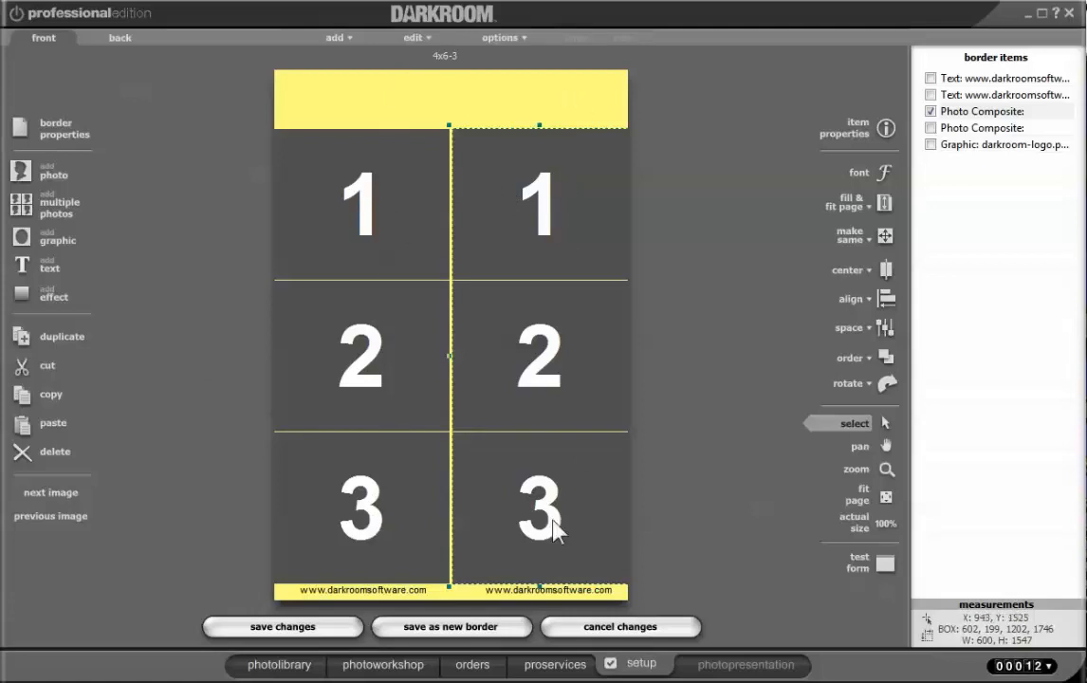
mouse_move(455, 235)
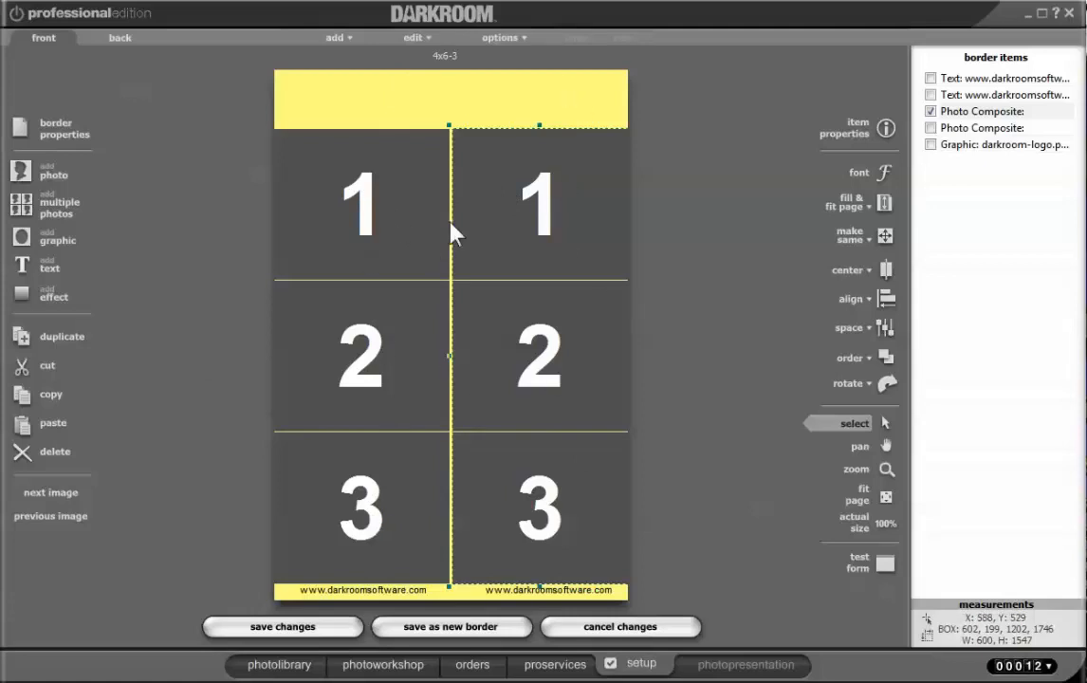
mouse_move(453, 91)
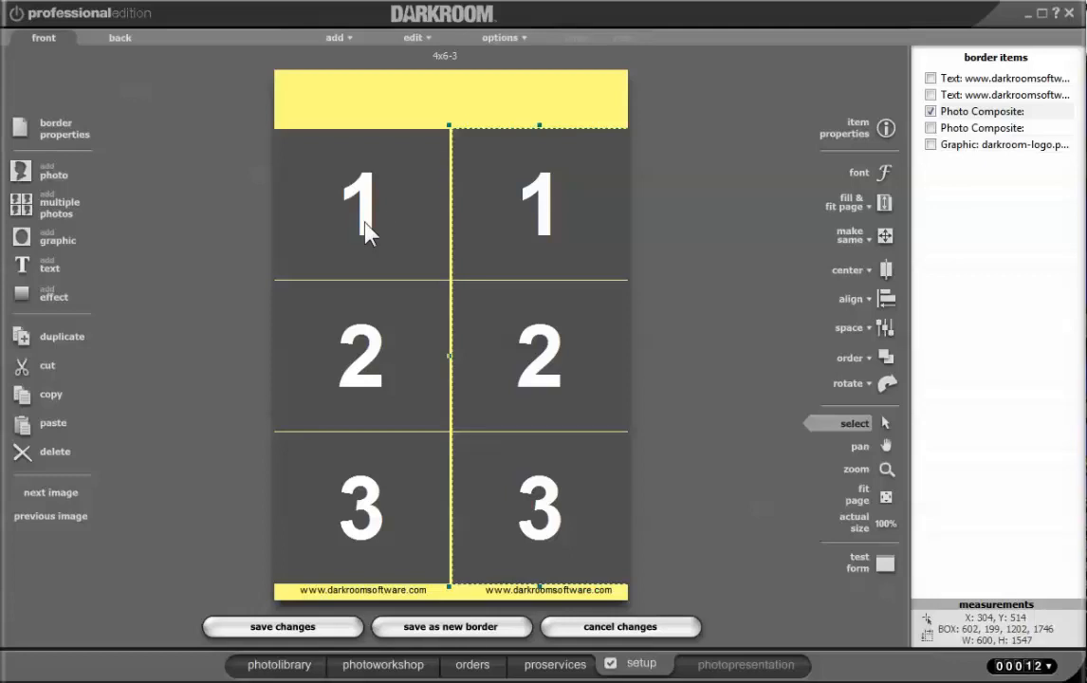
mouse_move(520, 213)
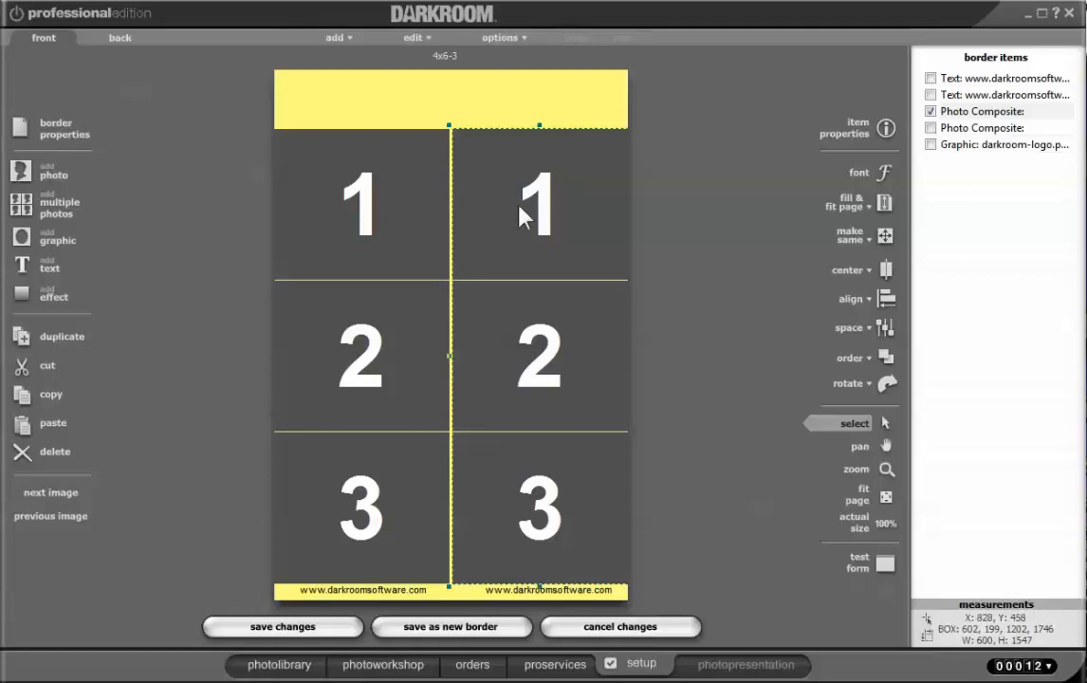
mouse_move(550, 220)
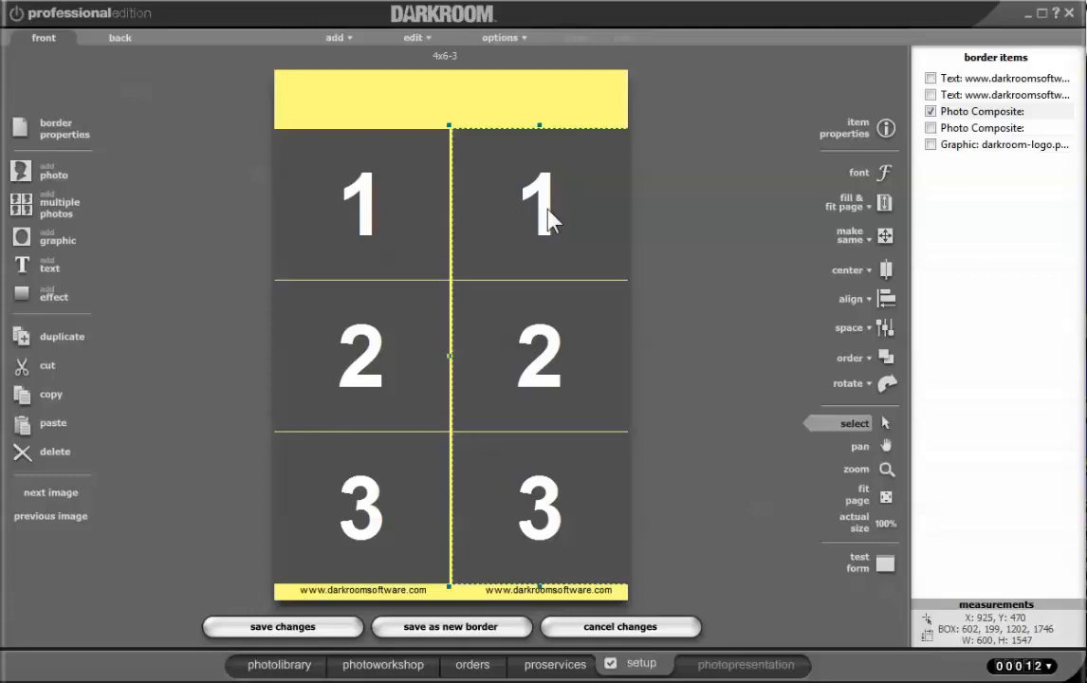
mouse_move(410, 194)
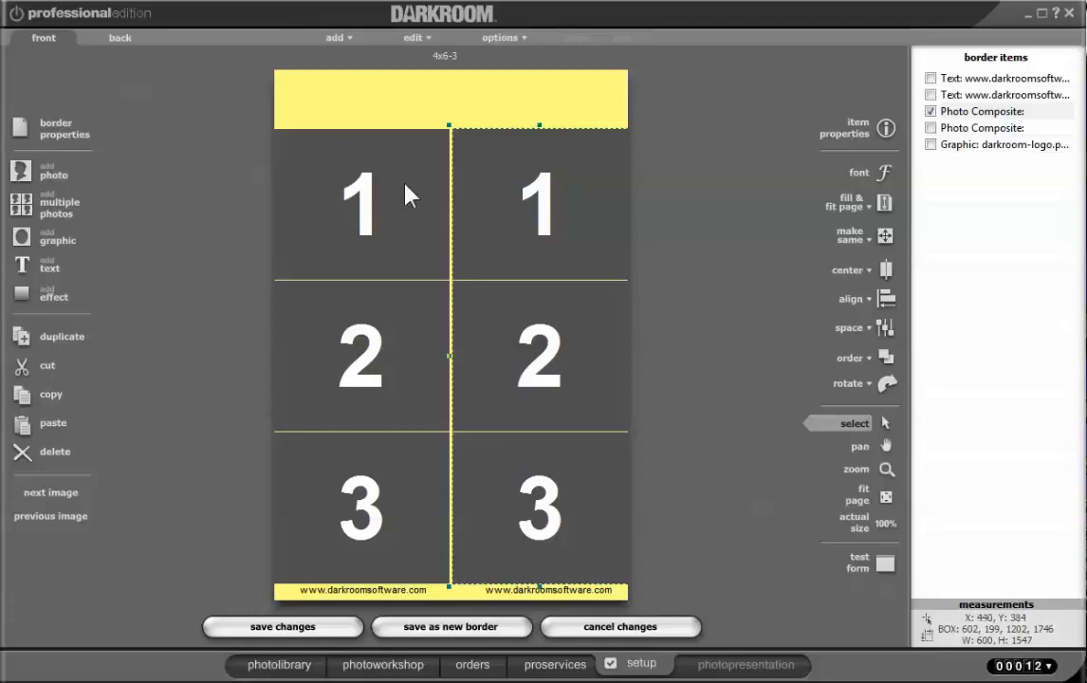
mouse_move(489, 539)
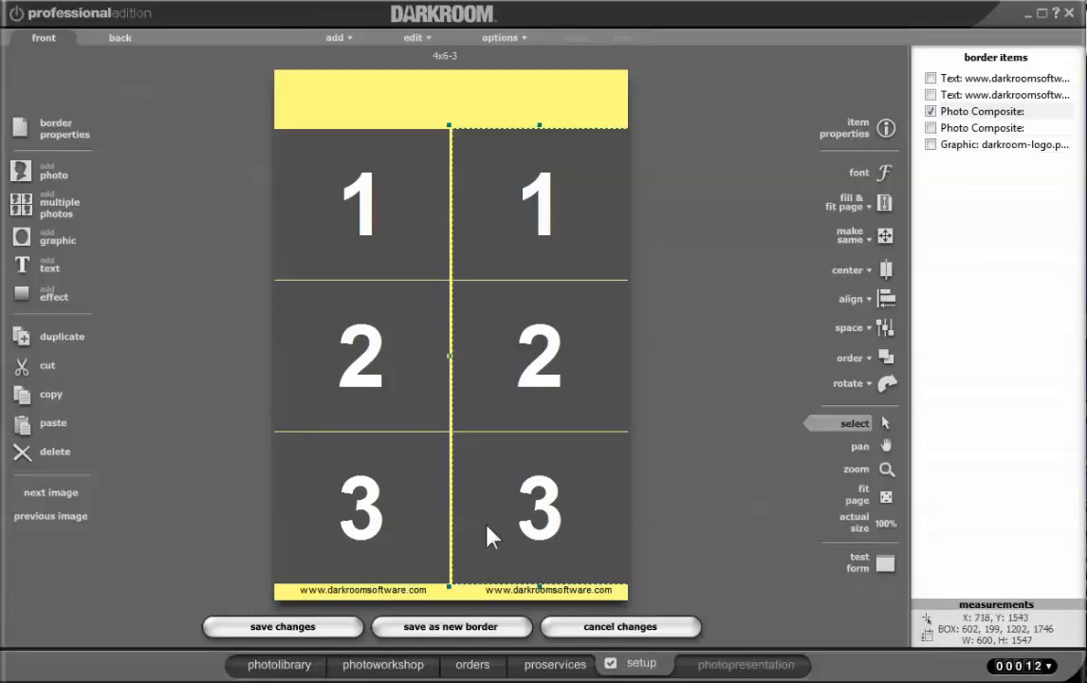
mouse_move(448, 279)
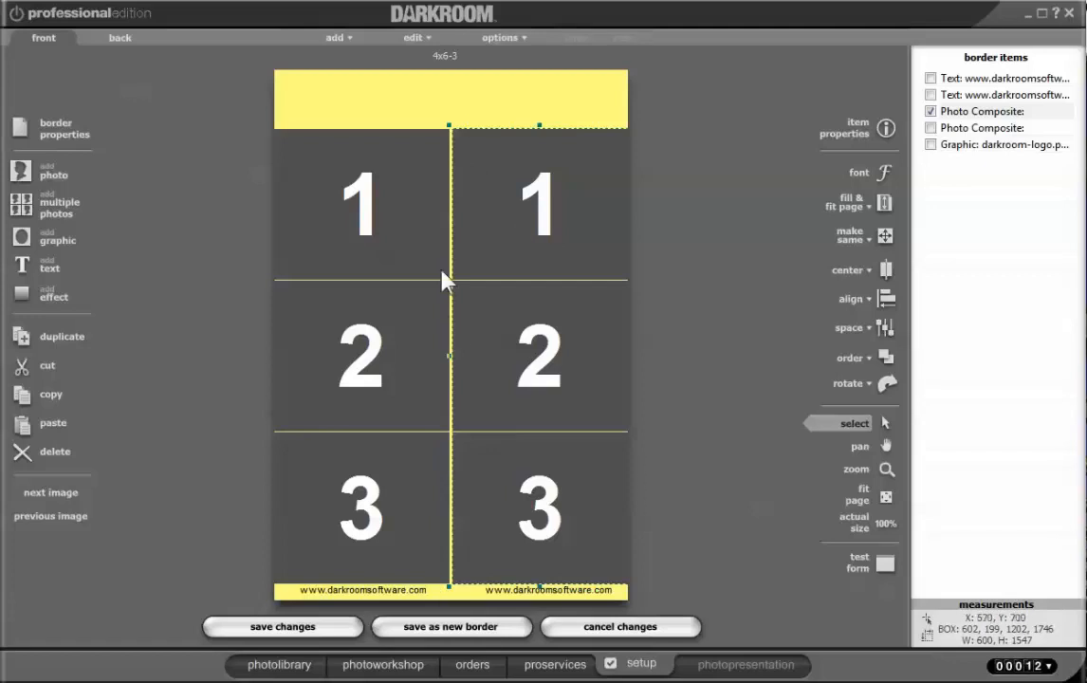
mouse_move(579, 103)
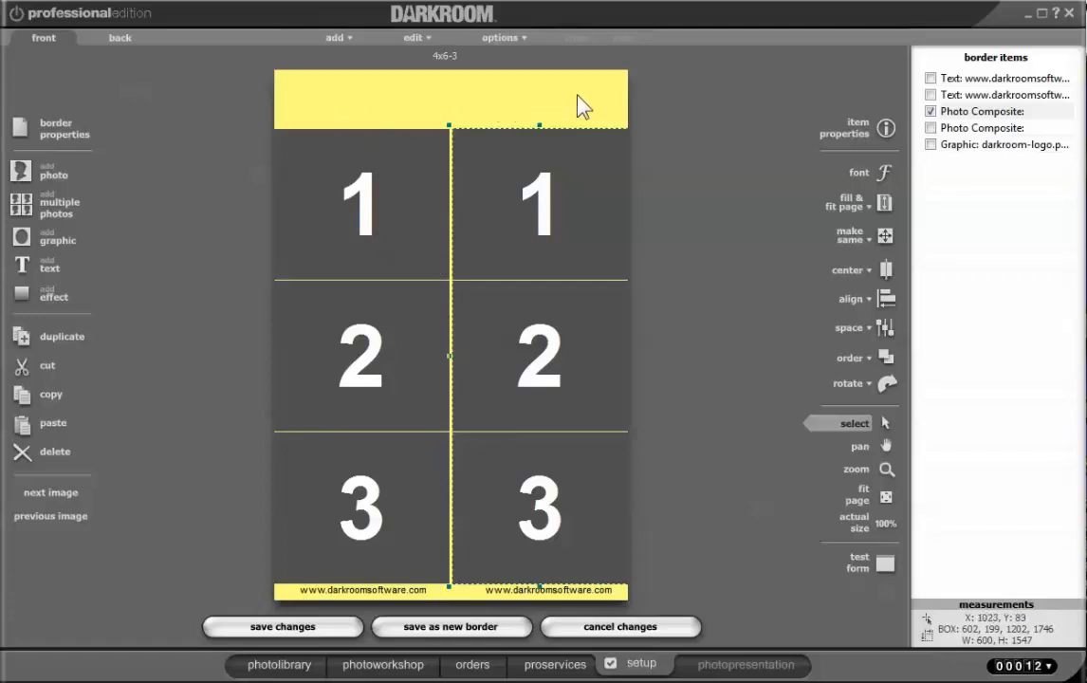
mouse_move(318, 611)
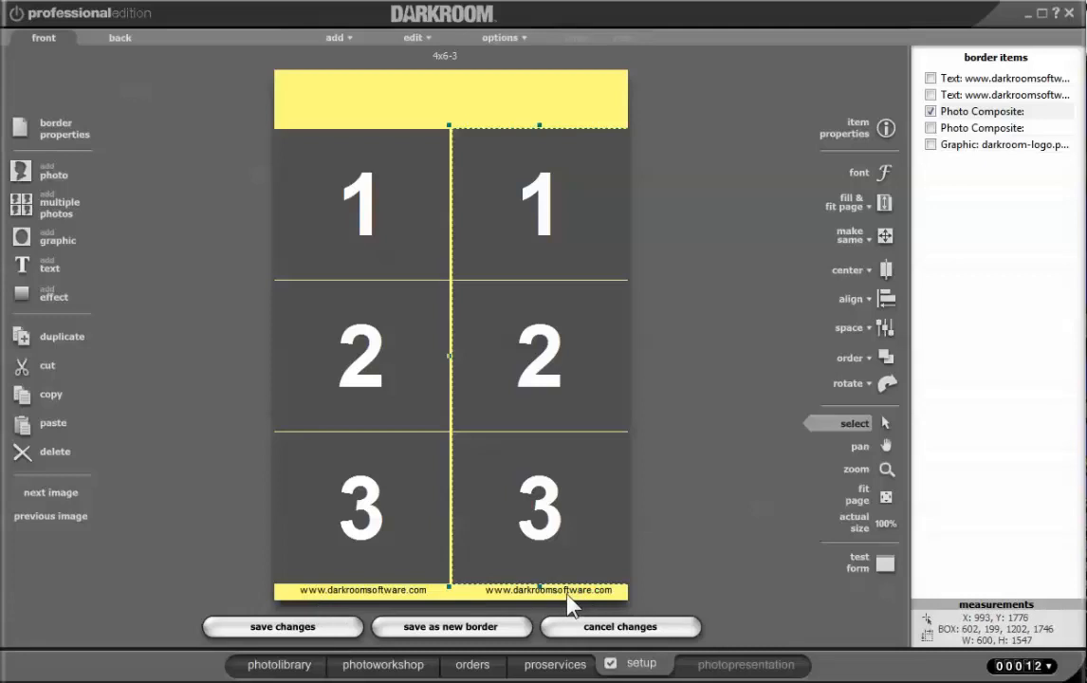
mouse_move(394, 641)
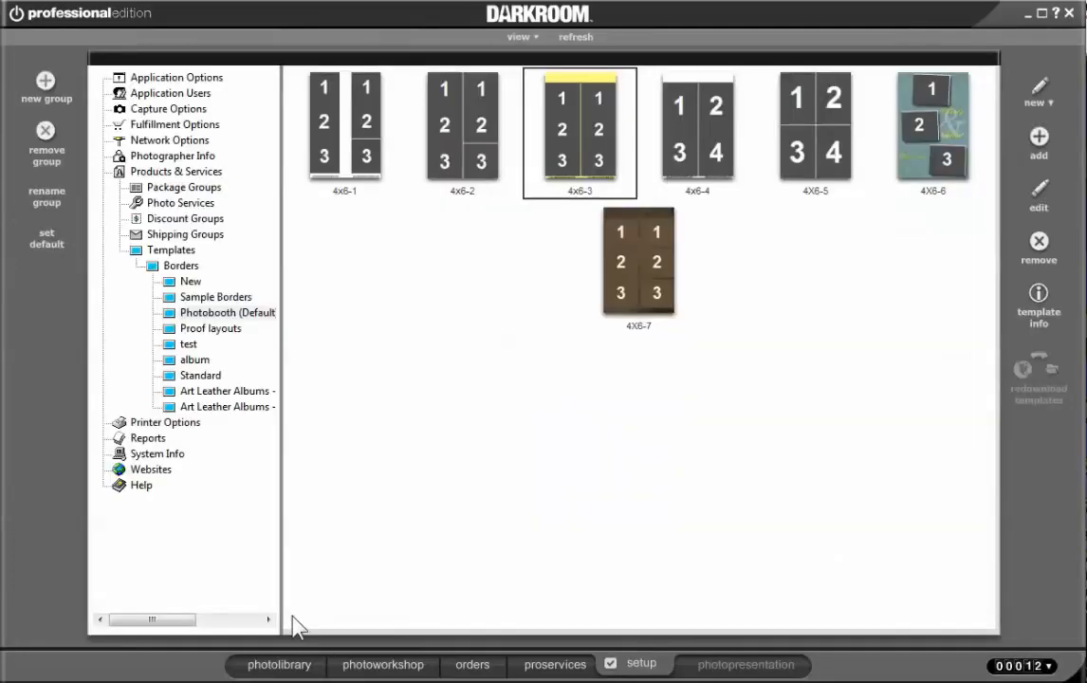
mouse_move(562, 671)
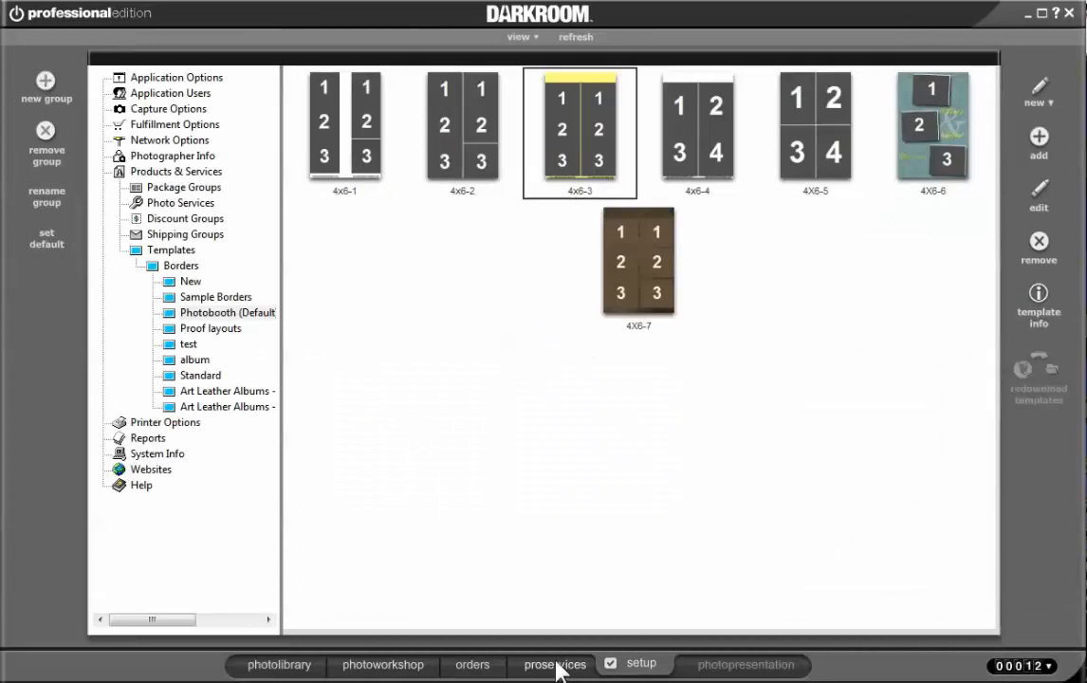
mouse_move(140, 159)
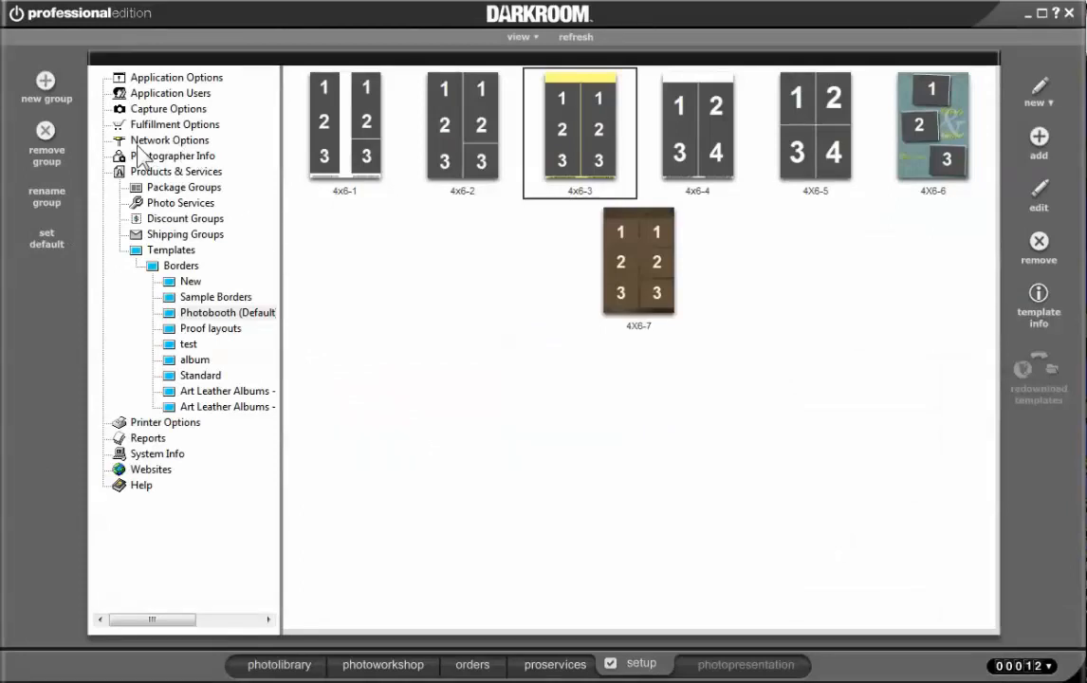
Show the Capture Options settings monitoring the Hot Folder camera
left_click(171, 108)
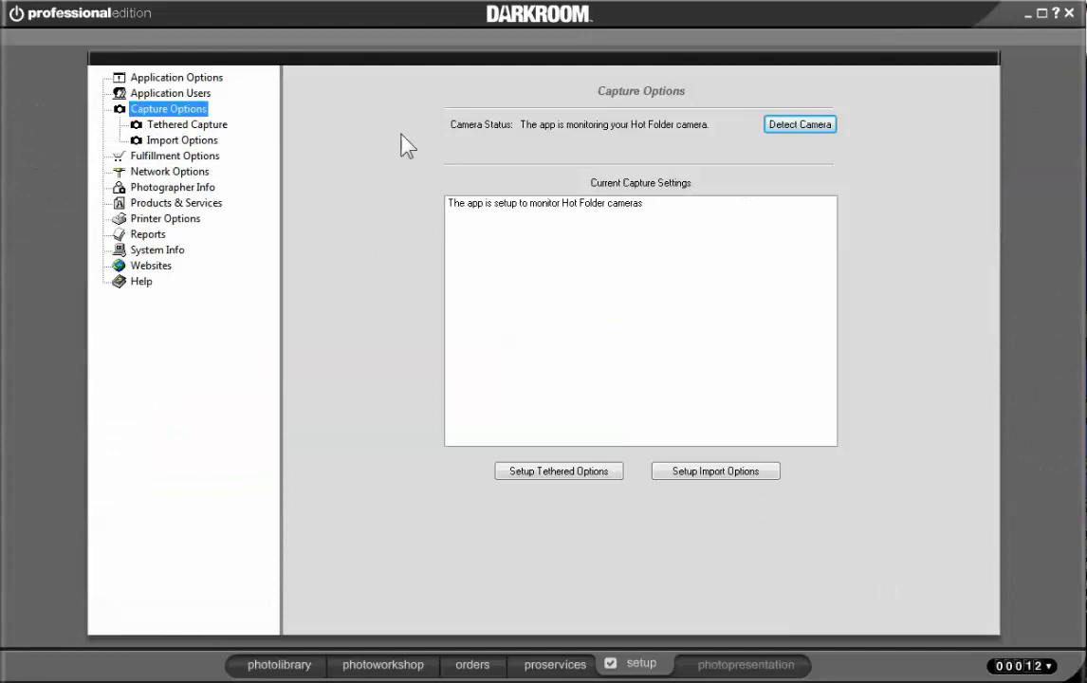
Show the Hot Folder Camera Setup under Tethered Capture
left_click(558, 471)
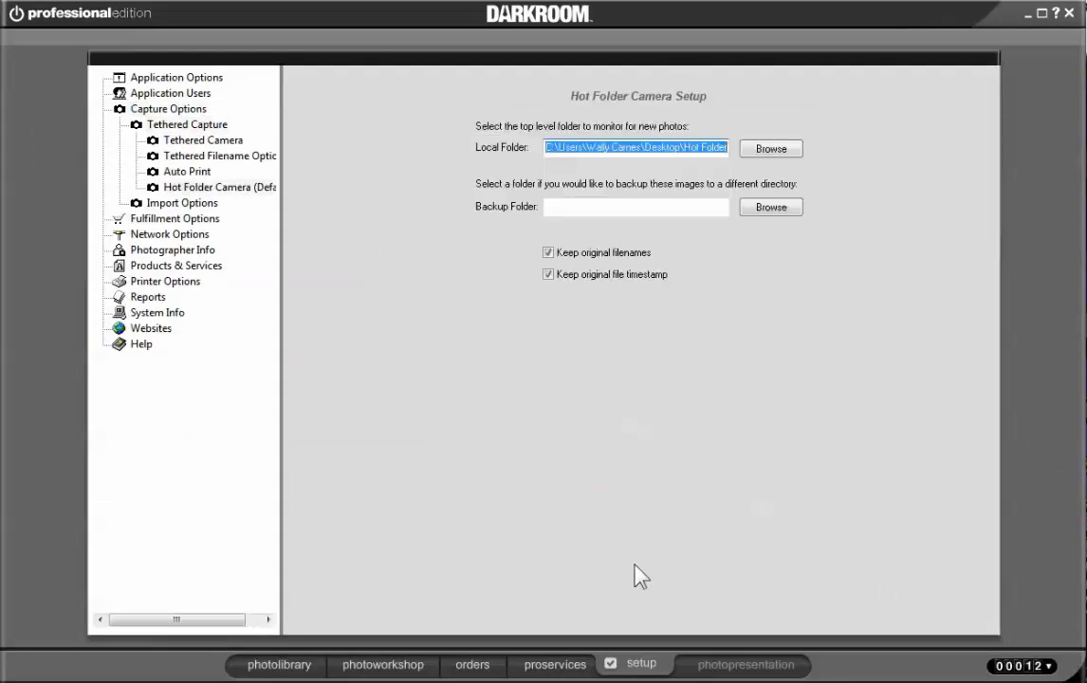
mouse_move(199, 188)
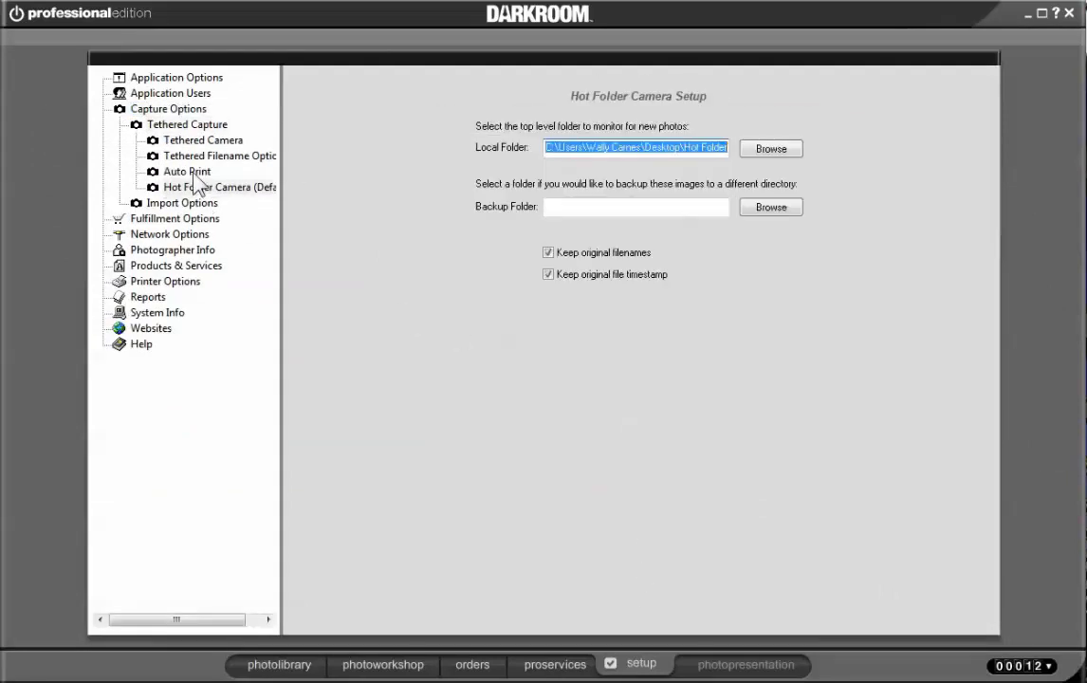
Add one 4x6 print to the Auto Print order and bring up its item properties
left_click(186, 170)
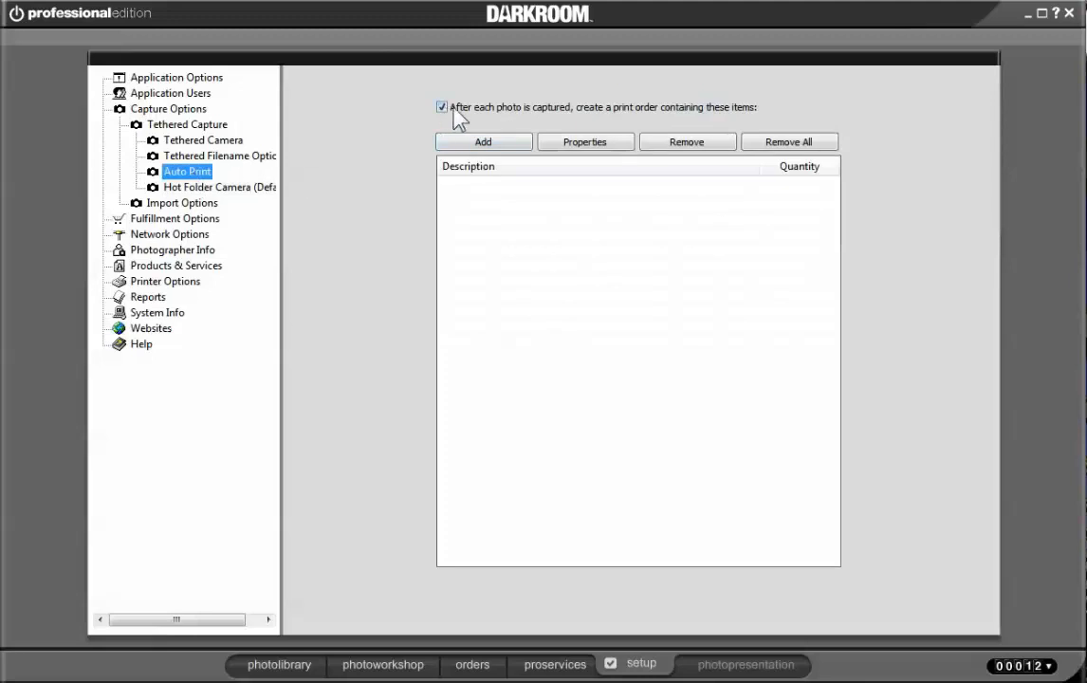
mouse_move(702, 124)
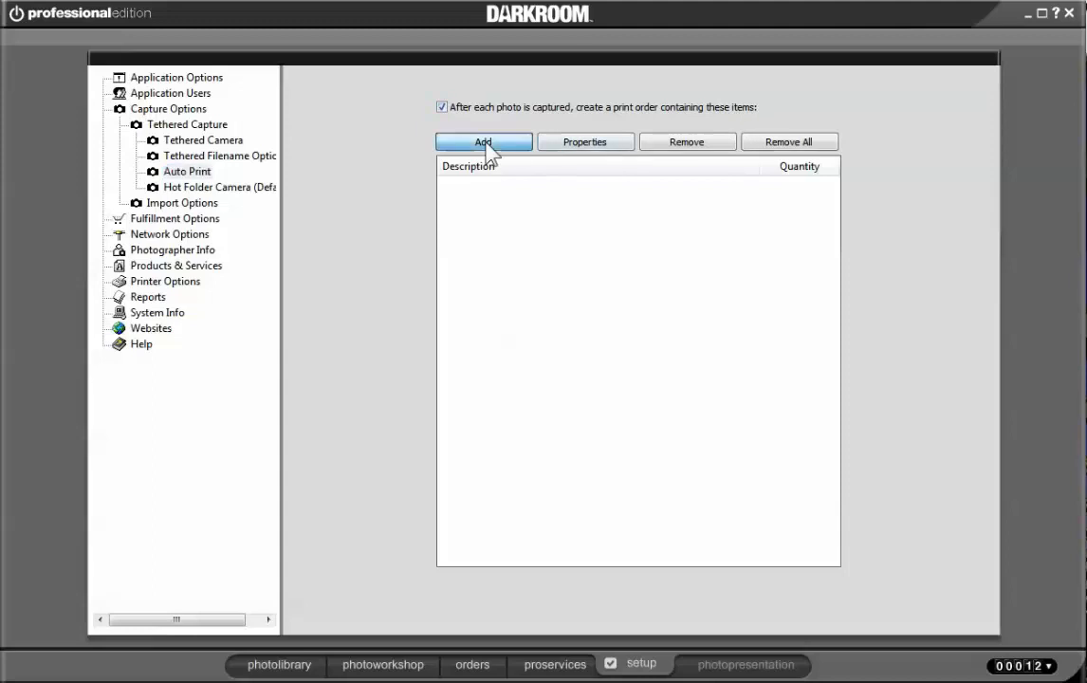
left_click(482, 141)
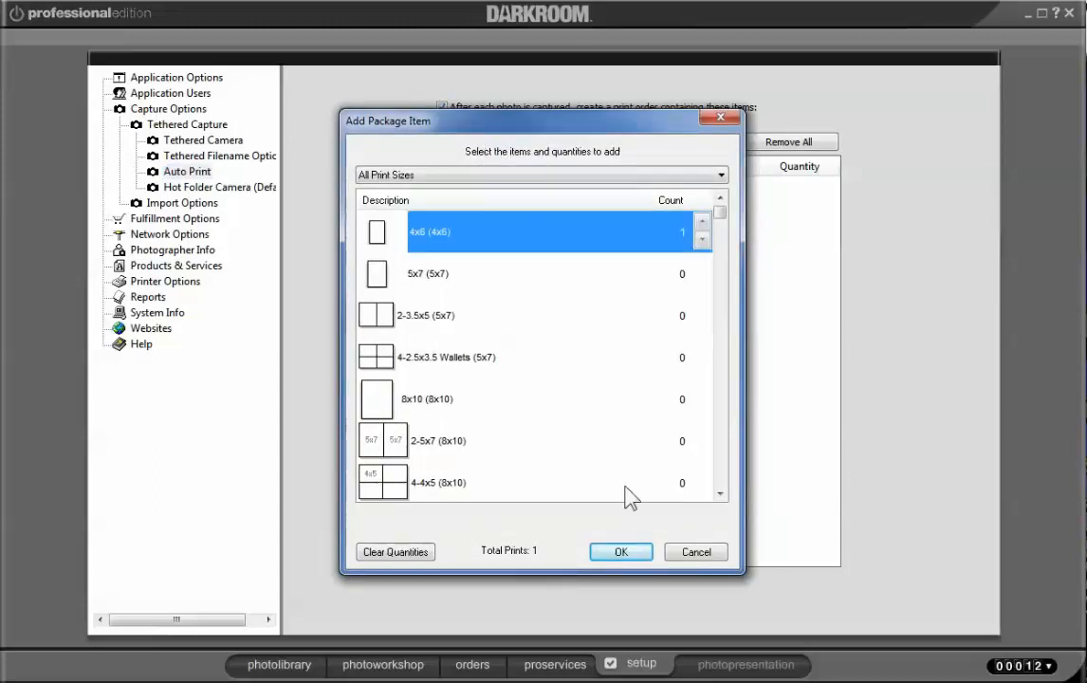
left_click(620, 551)
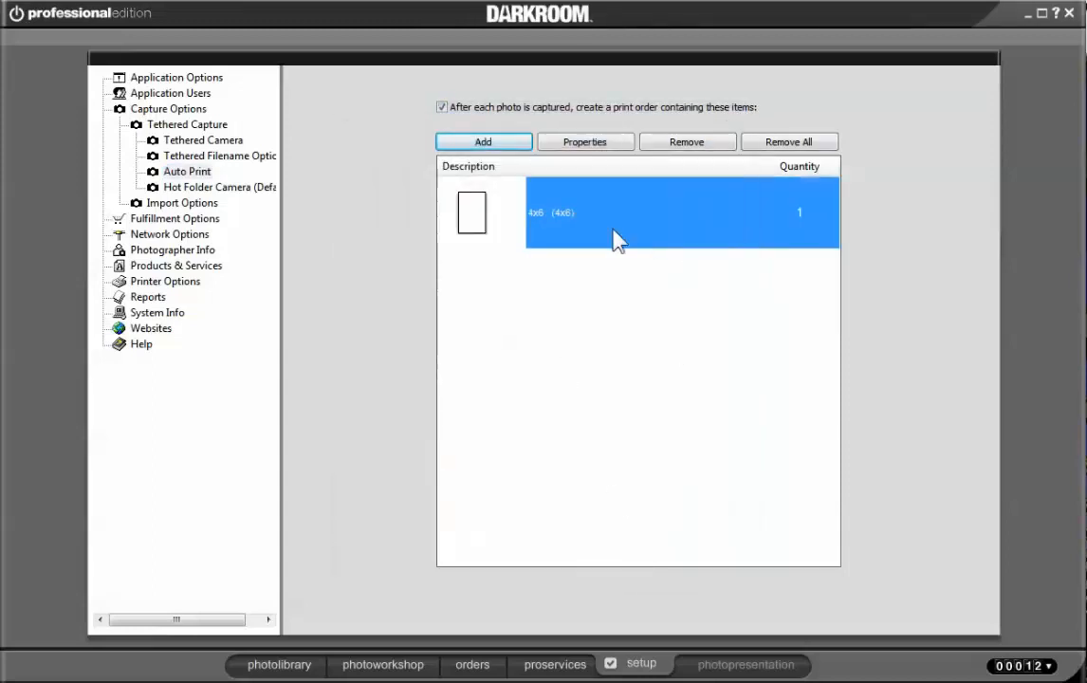
left_click(585, 140)
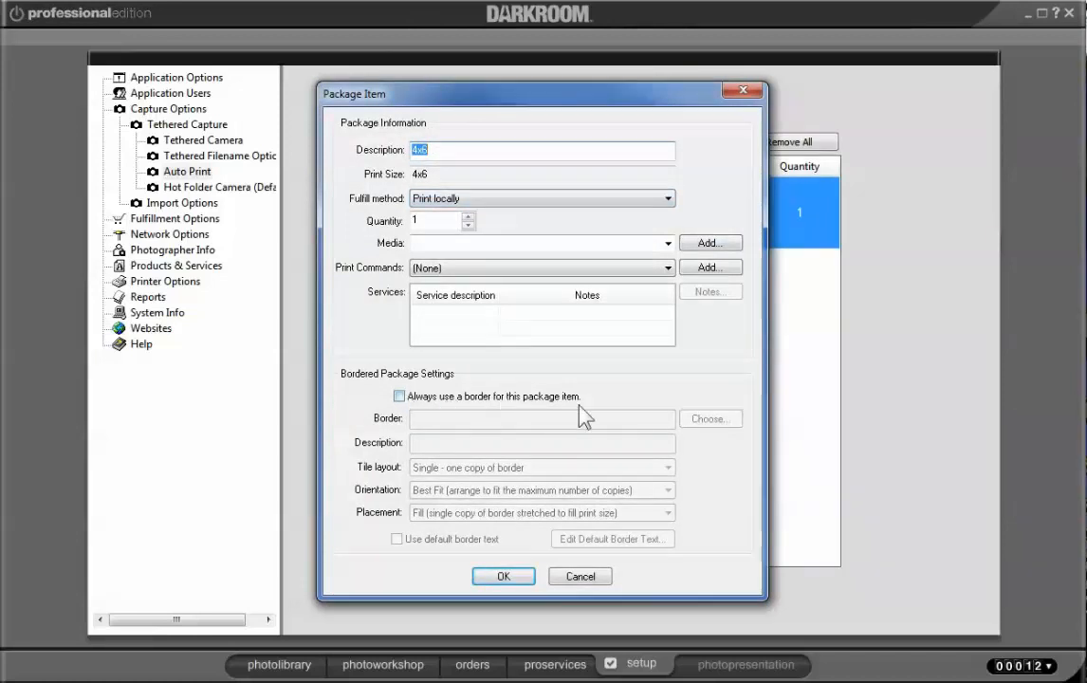
Make the 4x6 item always use the three-opening 4x6-3 photobooth border and save it
left_click(398, 397)
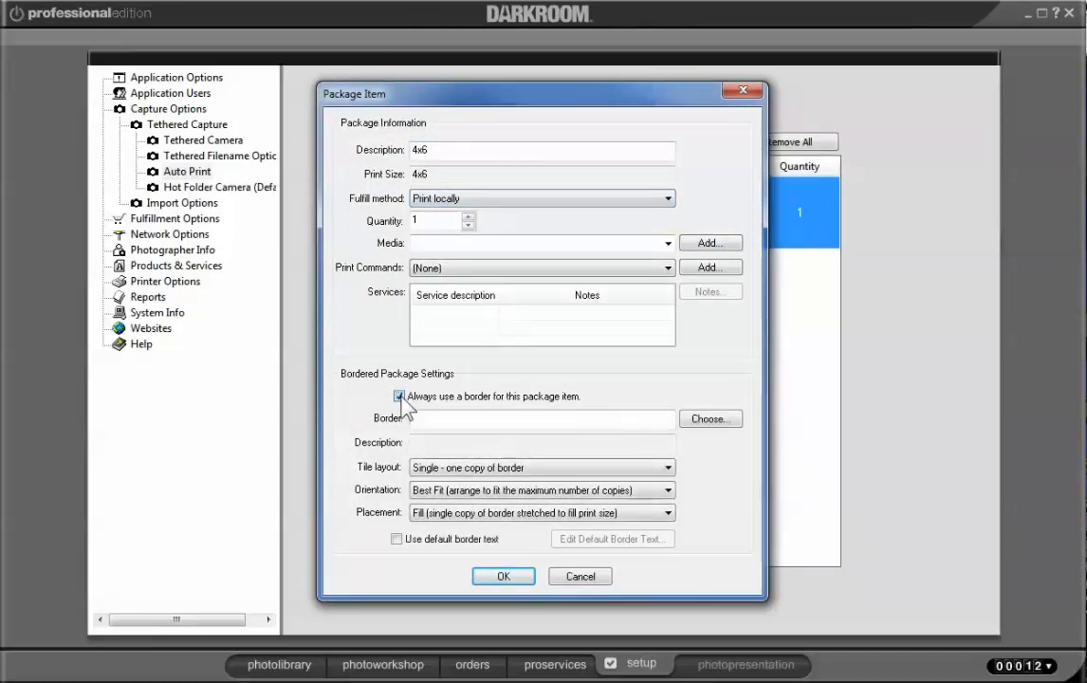
left_click(709, 419)
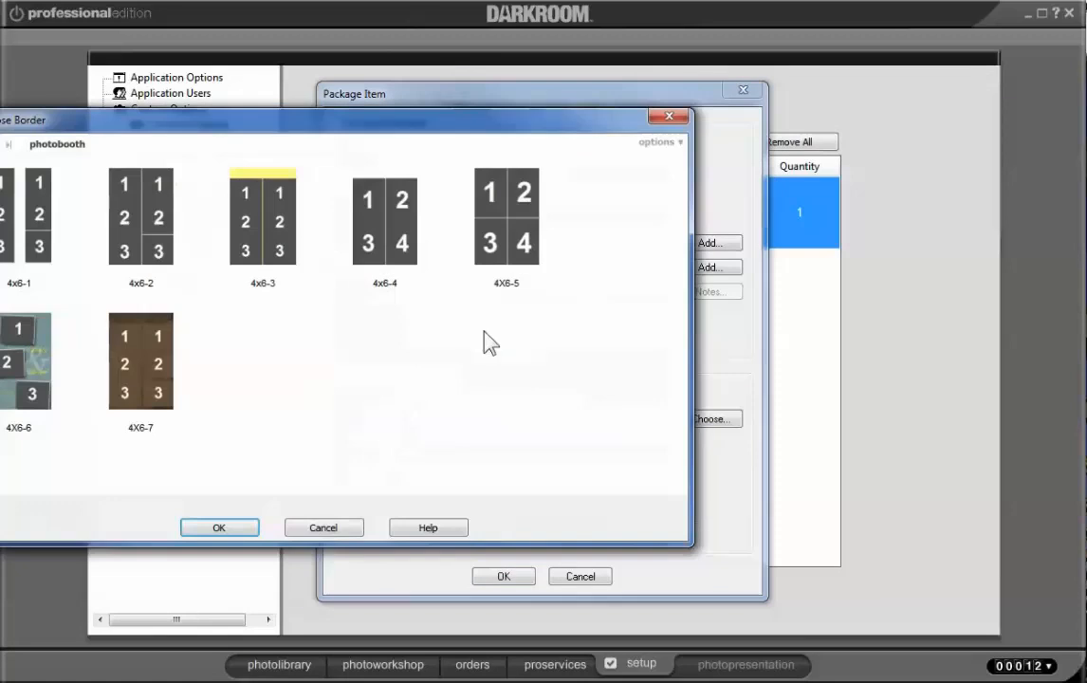
left_click(262, 220)
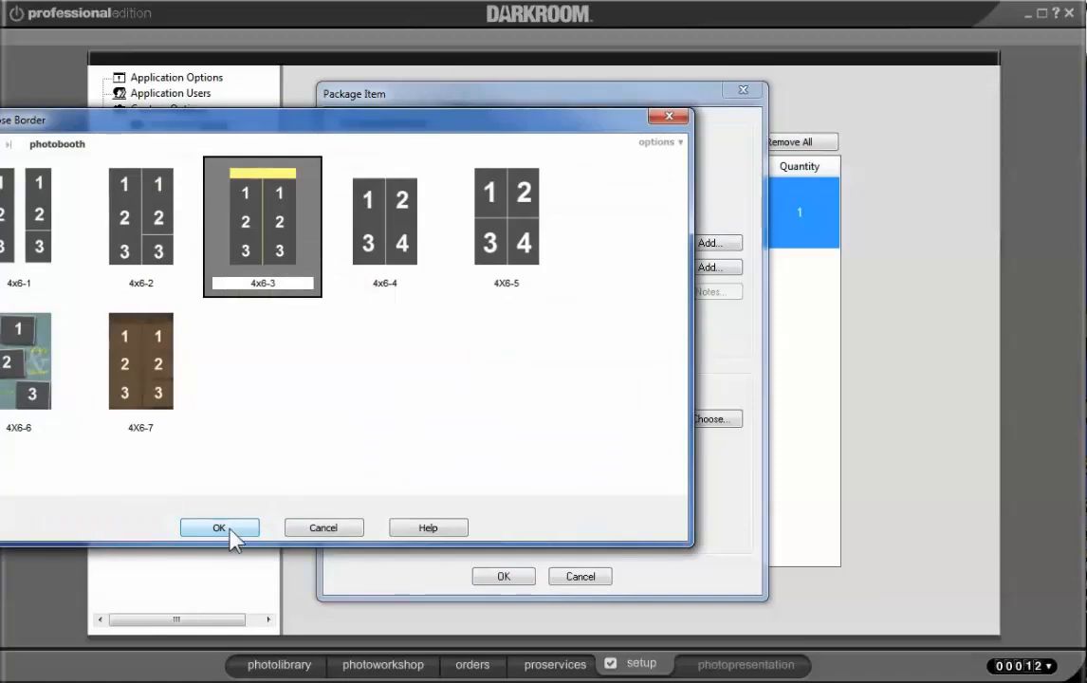
left_click(220, 528)
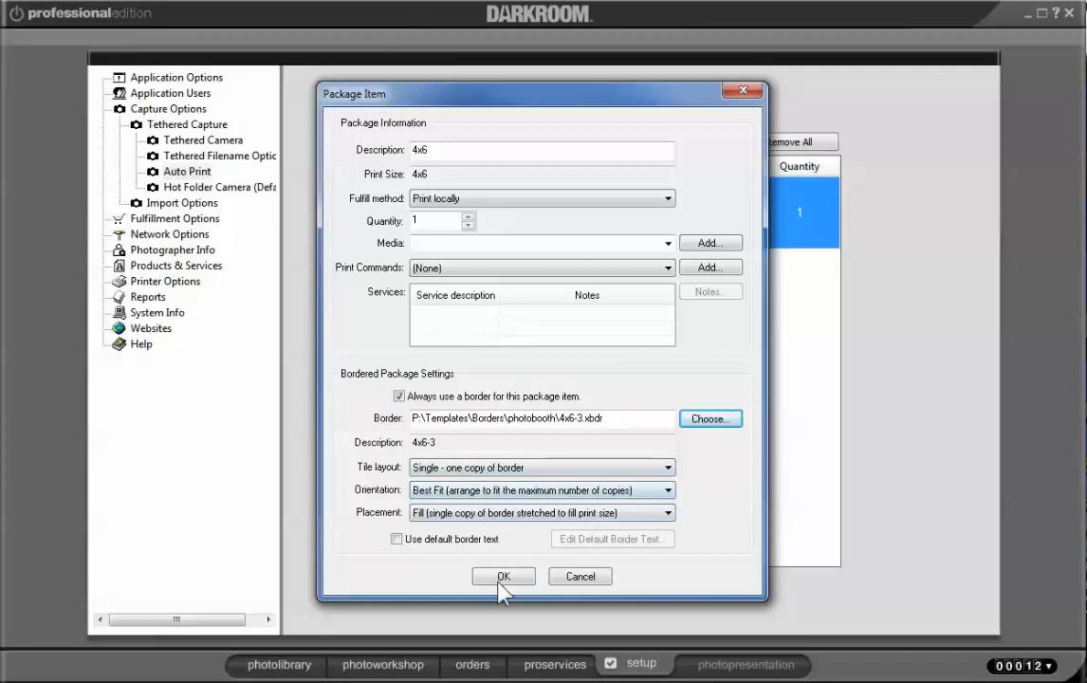
left_click(502, 577)
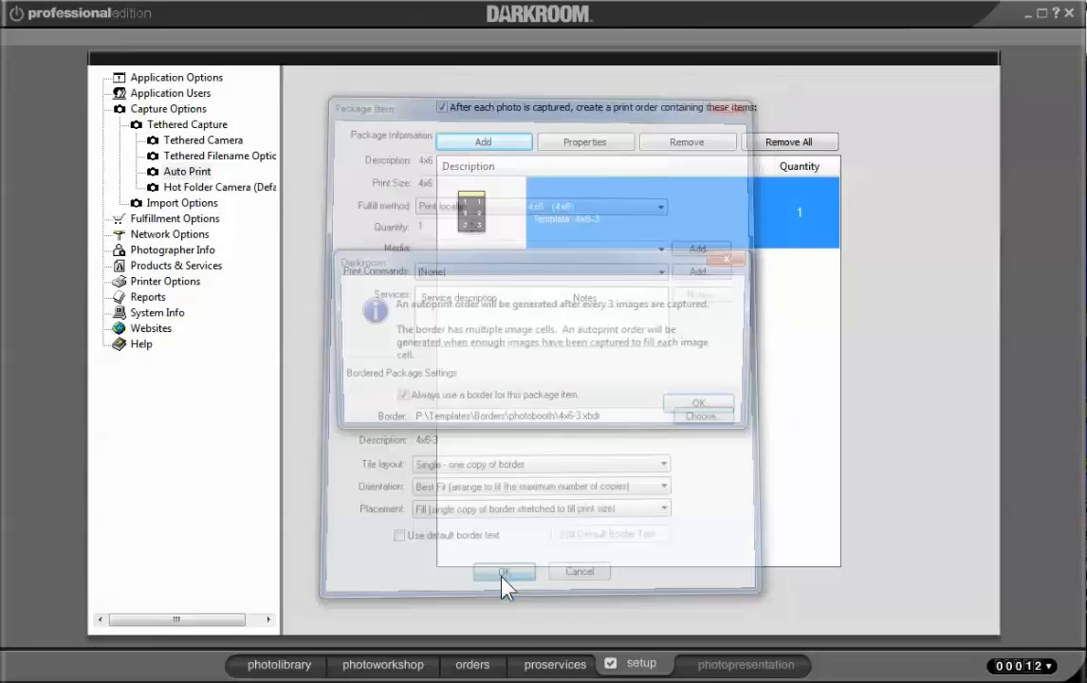
Dismiss the autoprint notice, leaving the 4x6 item with template 4x6-3 listed
left_click(505, 571)
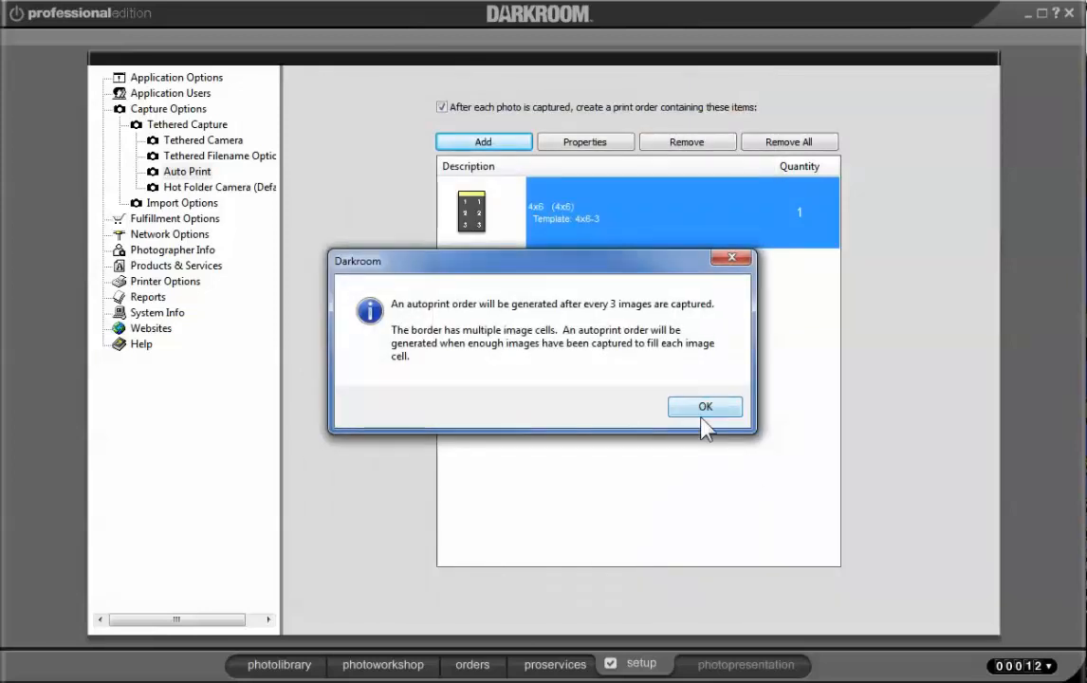
mouse_move(398, 319)
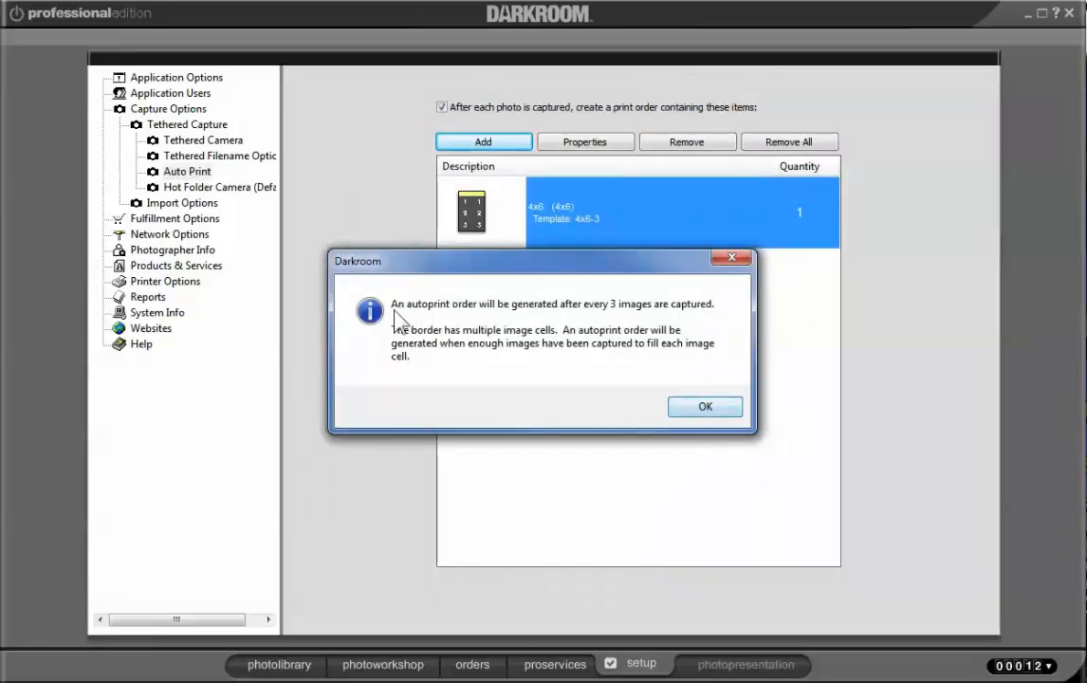
mouse_move(558, 315)
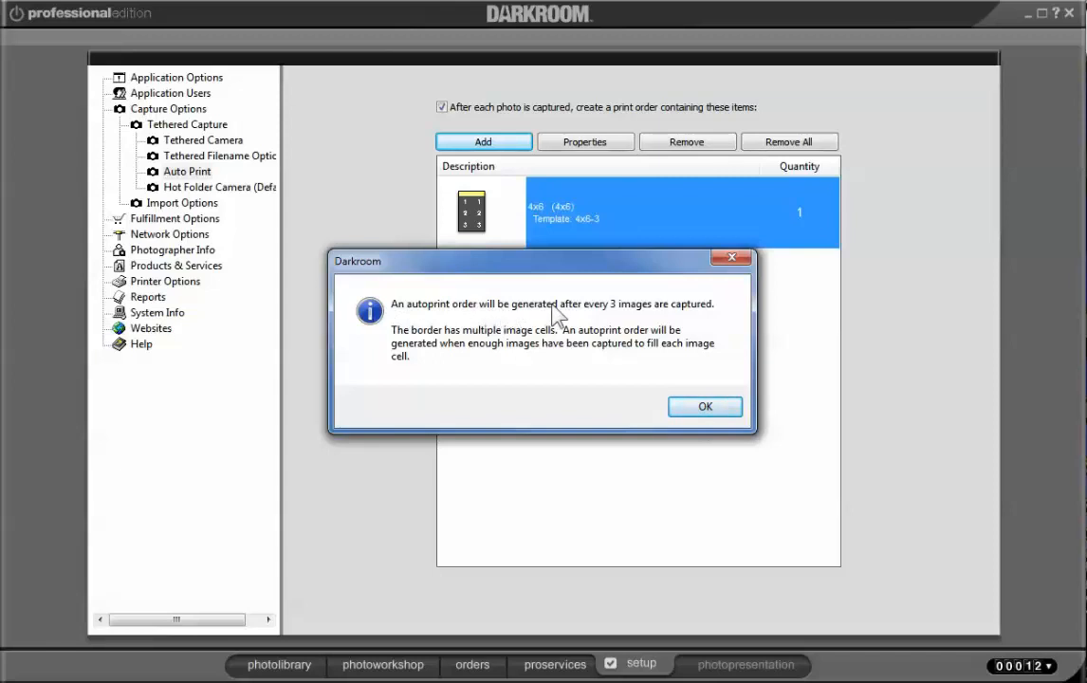
mouse_move(644, 321)
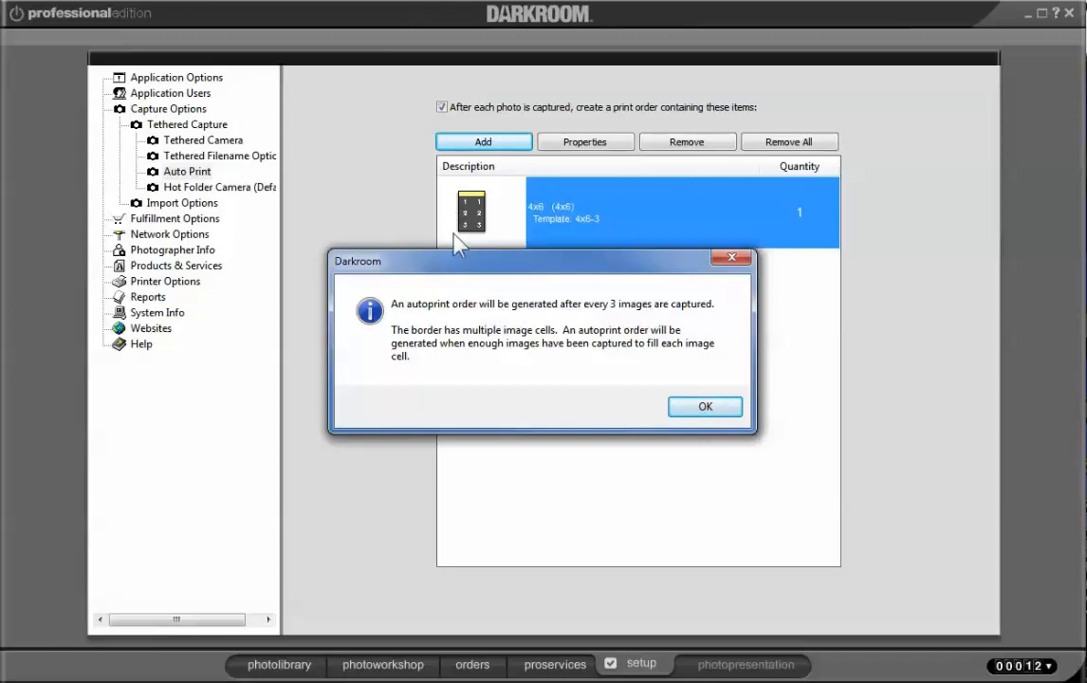
mouse_move(474, 250)
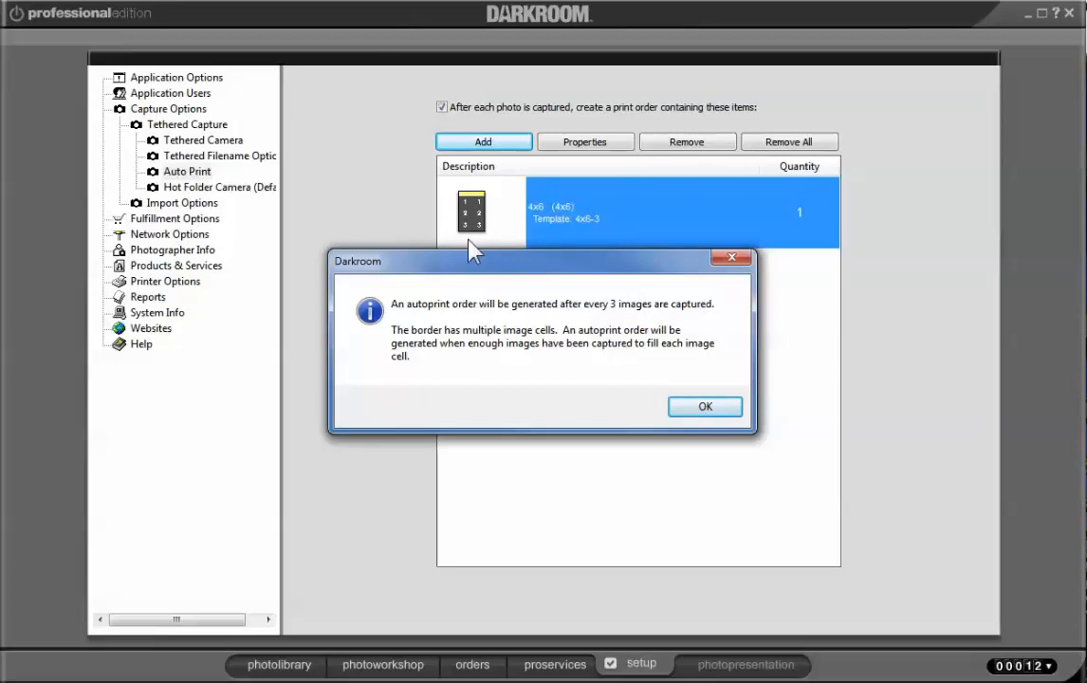
left_click(705, 406)
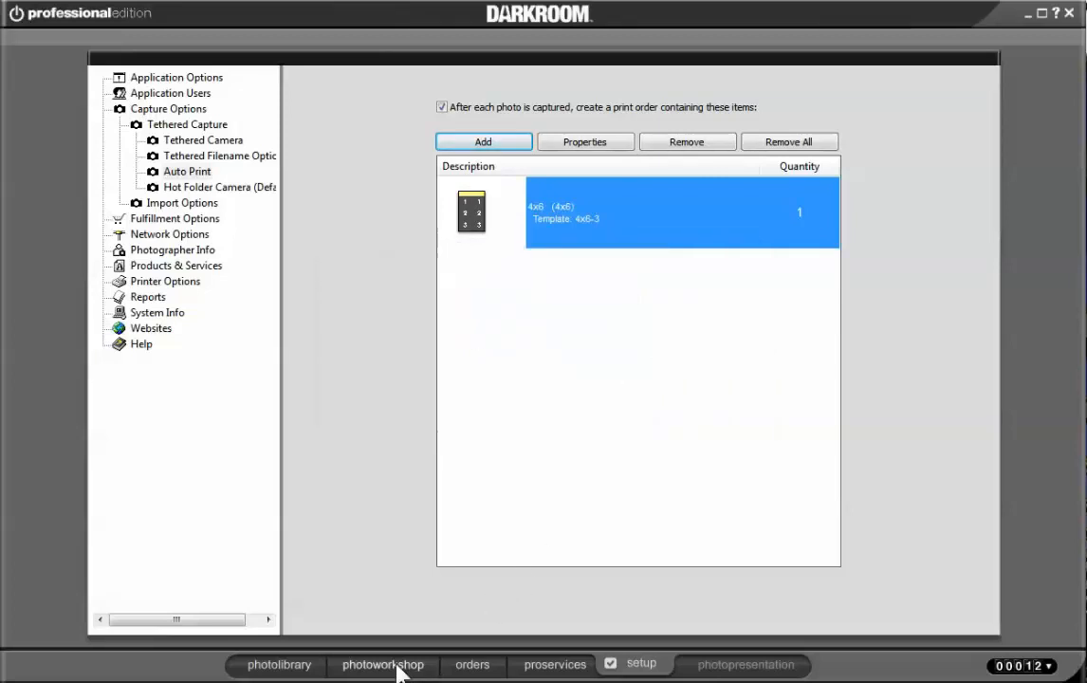
Switch to the photo workshop to watch captures fill the 4x6-3 strip
left_click(381, 664)
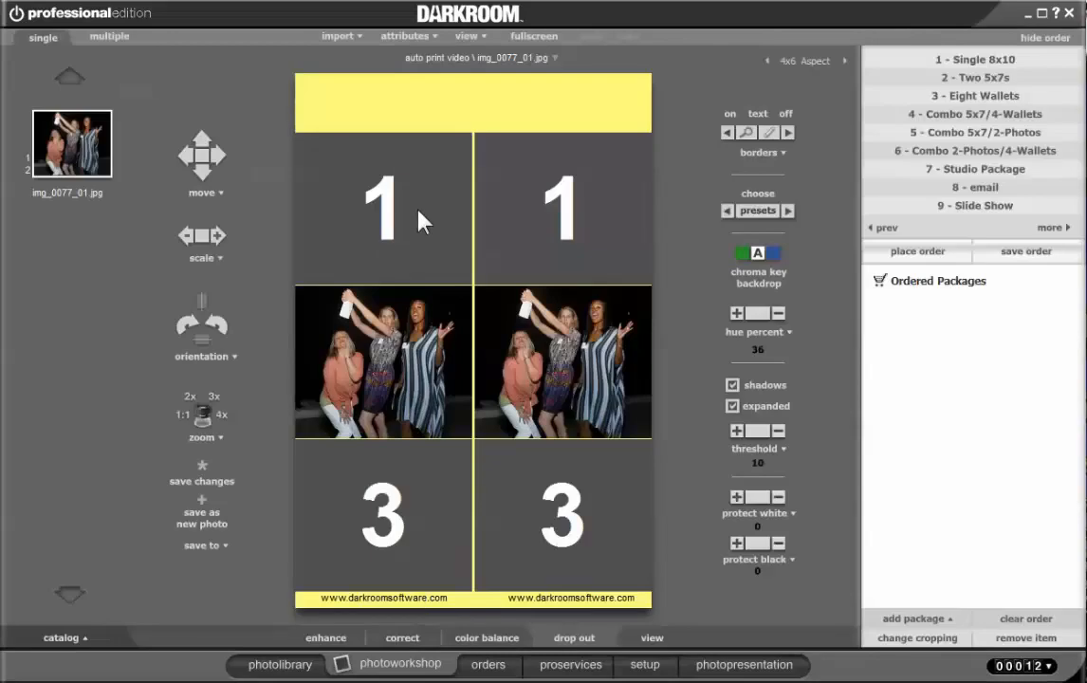
mouse_move(446, 346)
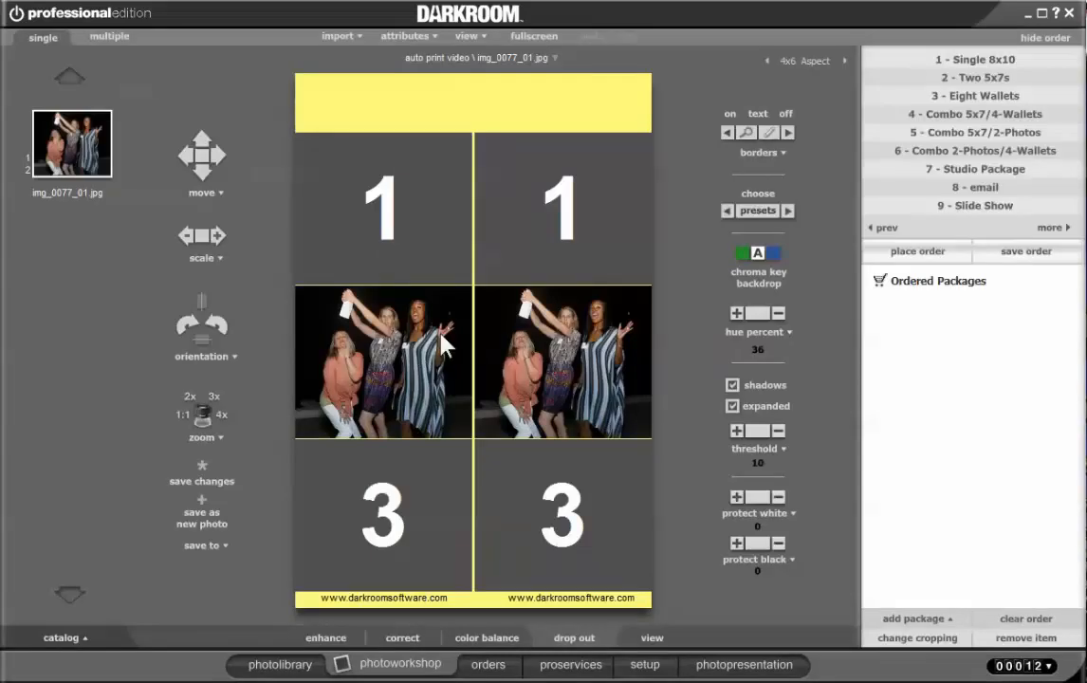
mouse_move(497, 580)
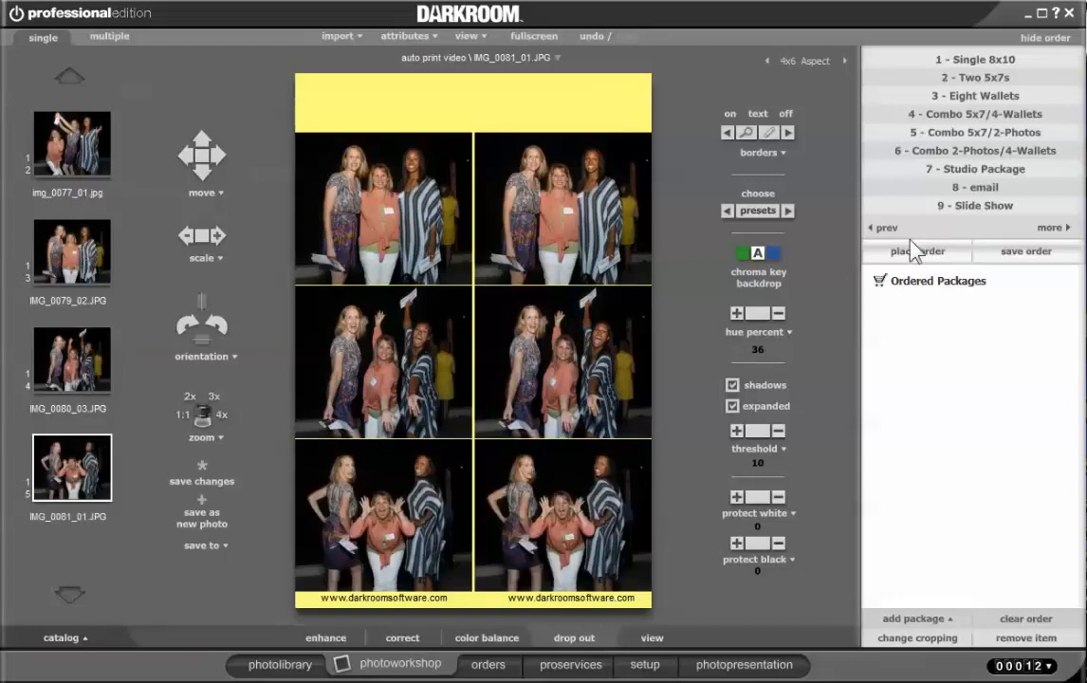
mouse_move(922, 307)
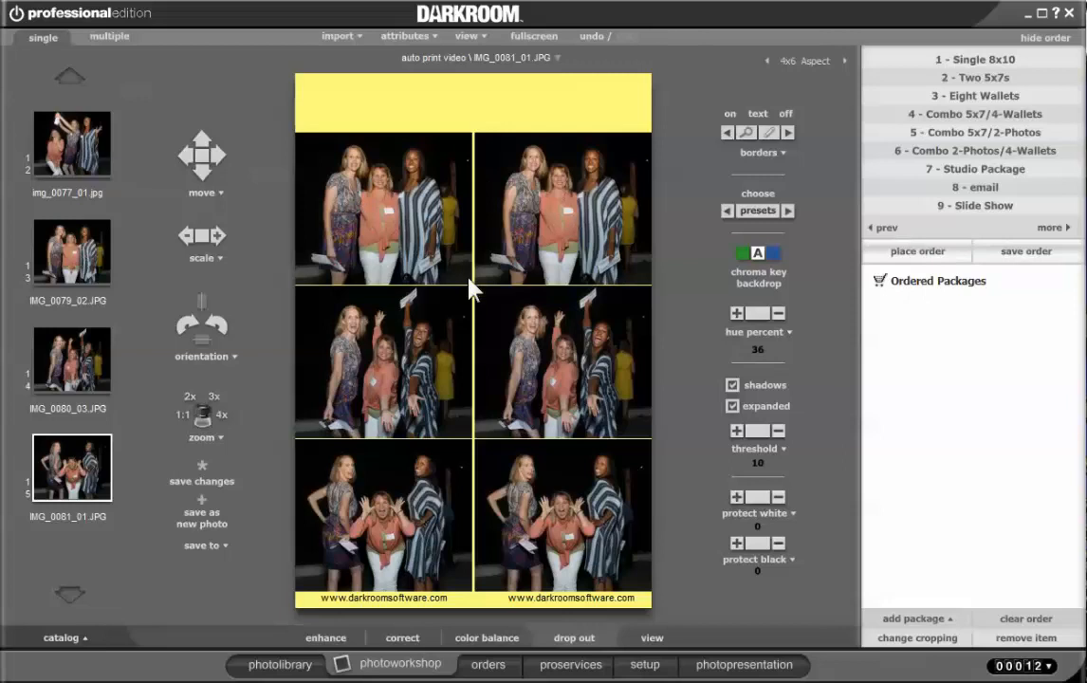
mouse_move(433, 531)
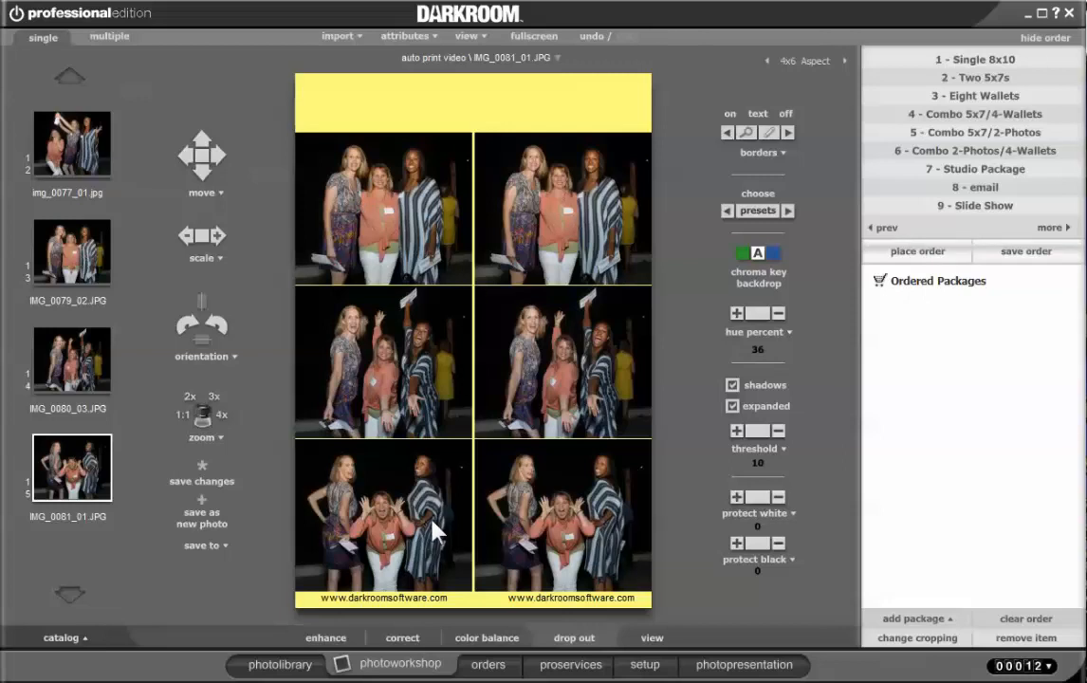
mouse_move(693, 550)
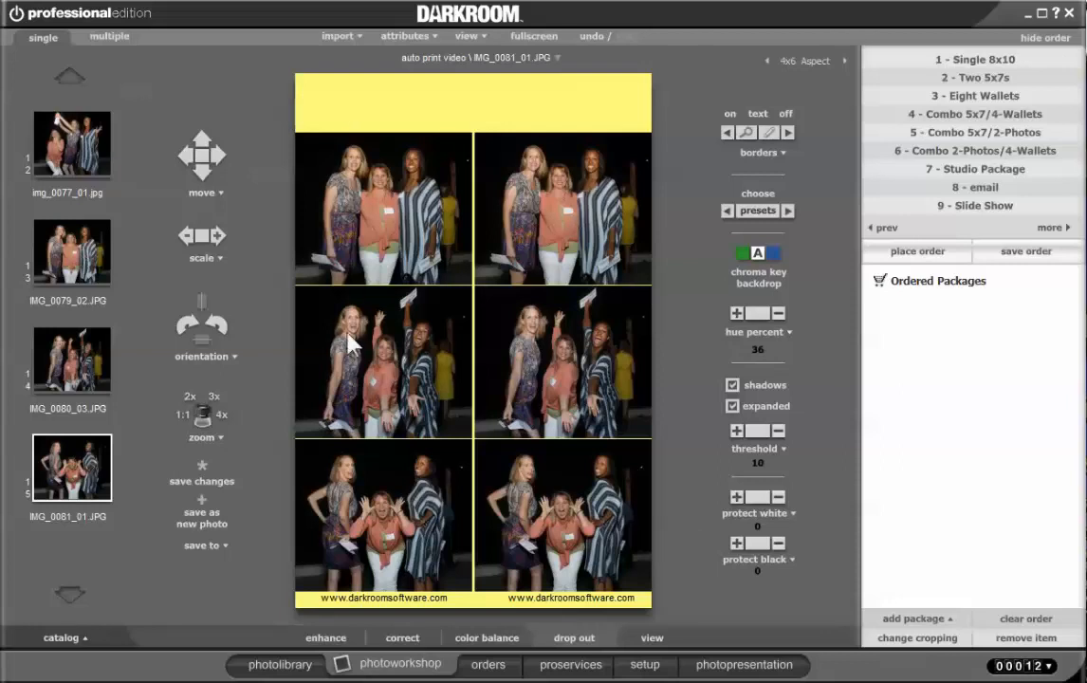
mouse_move(558, 550)
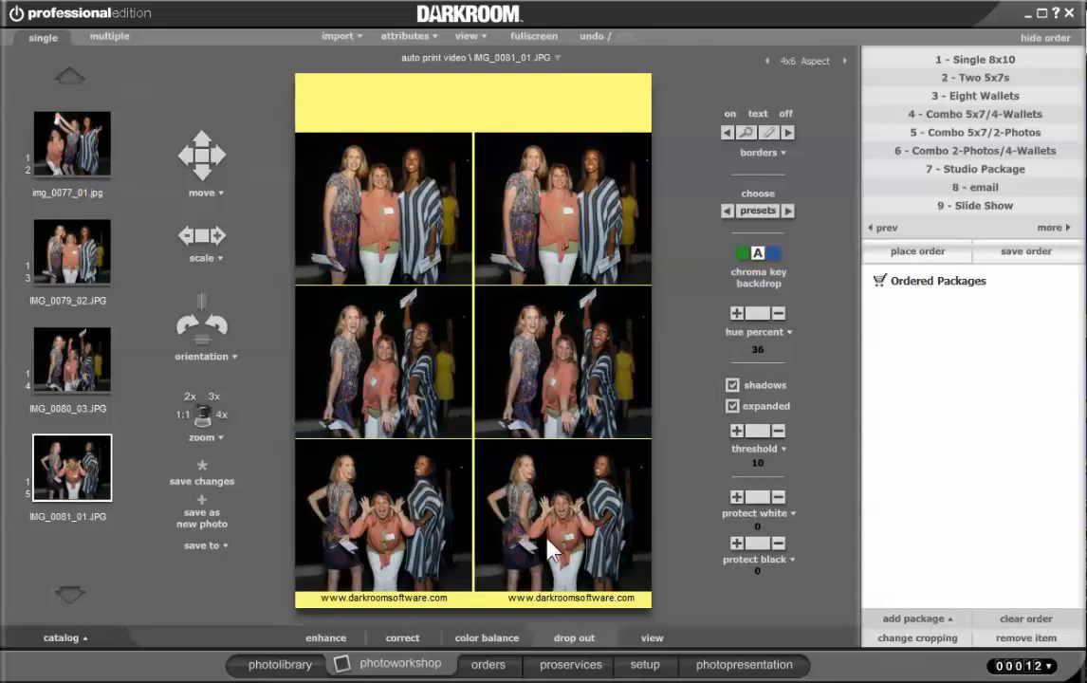
mouse_move(459, 470)
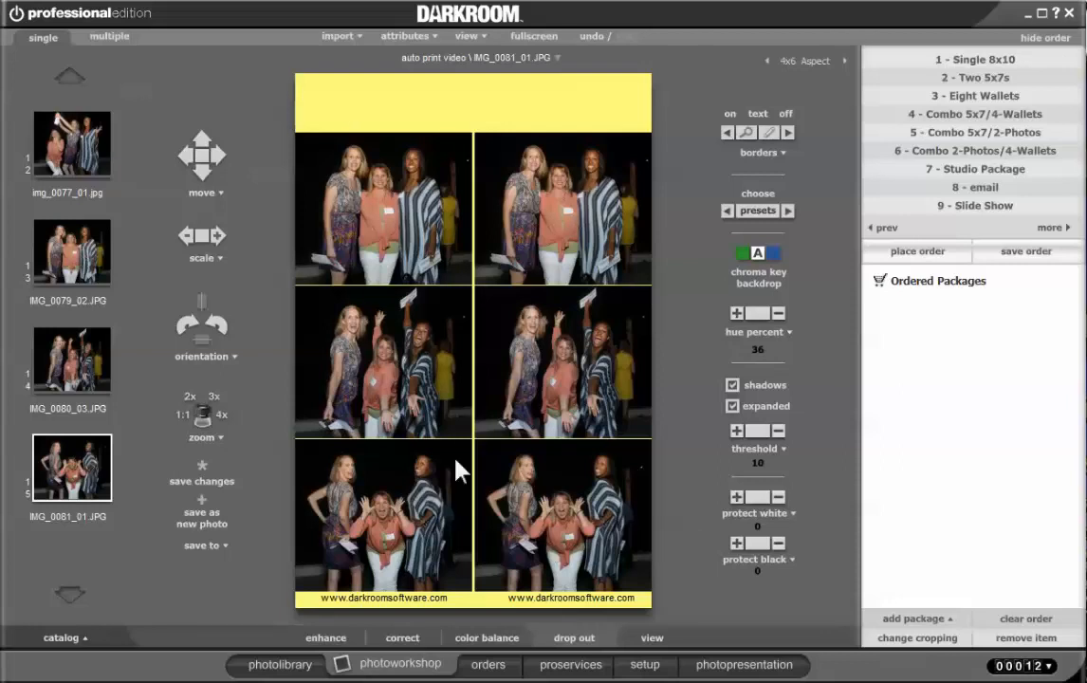
mouse_move(389, 313)
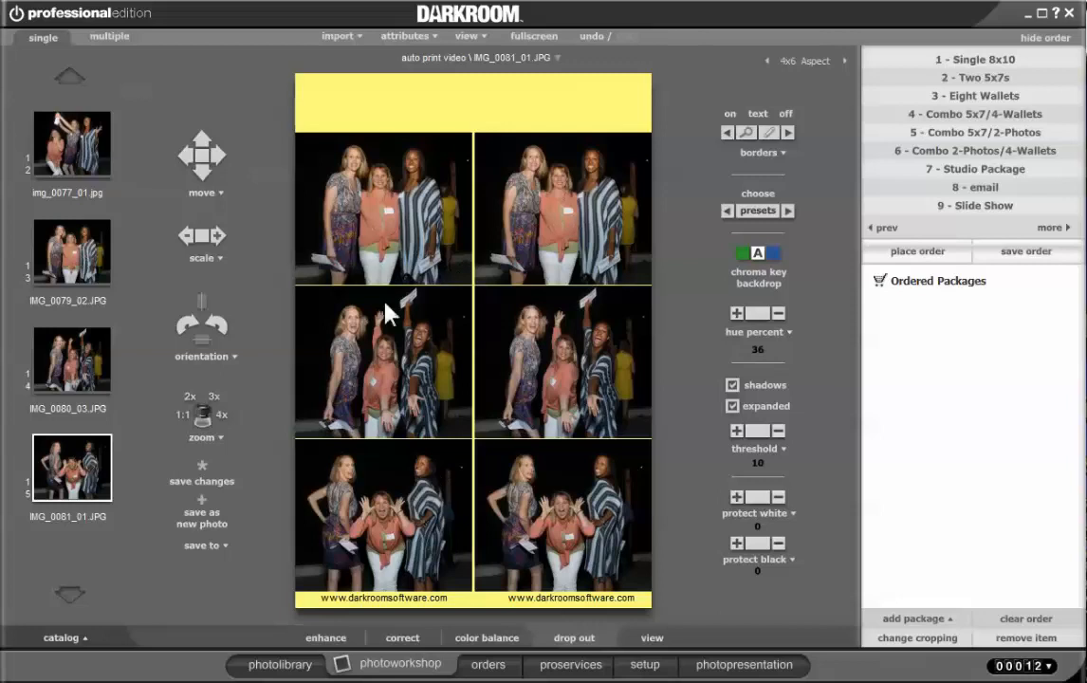
mouse_move(381, 539)
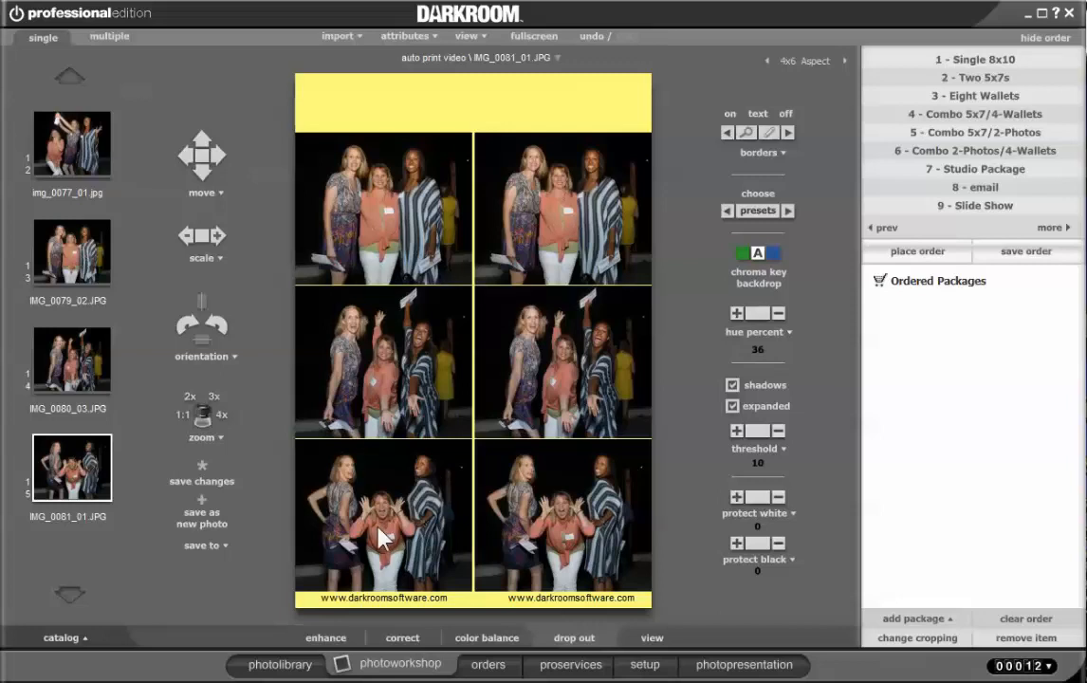
mouse_move(459, 313)
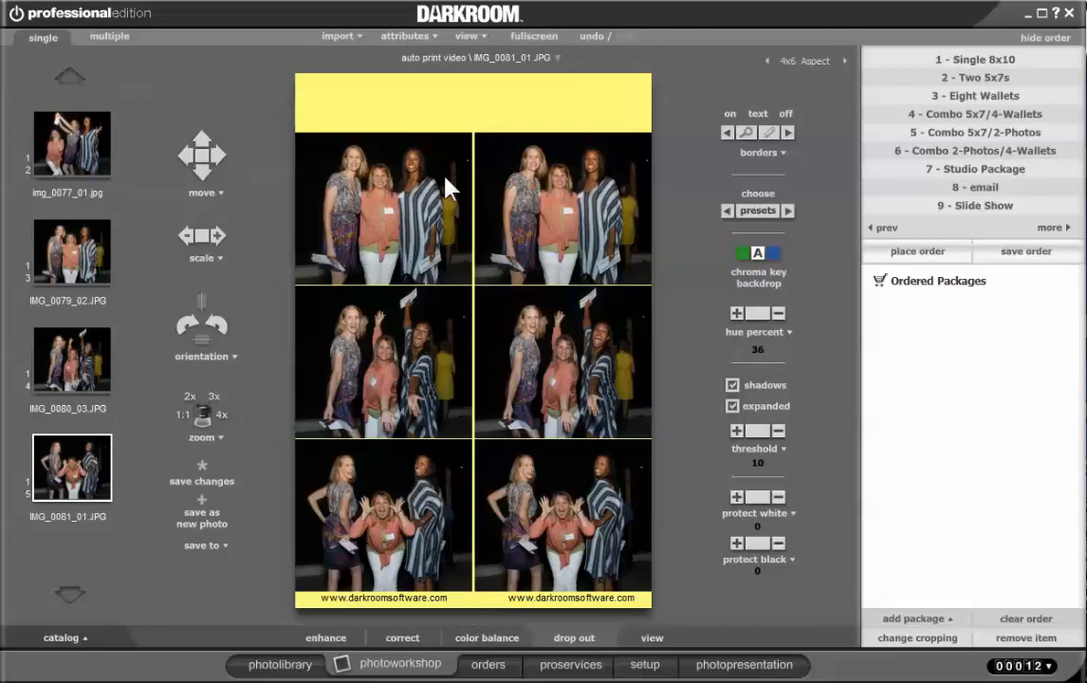
mouse_move(622, 630)
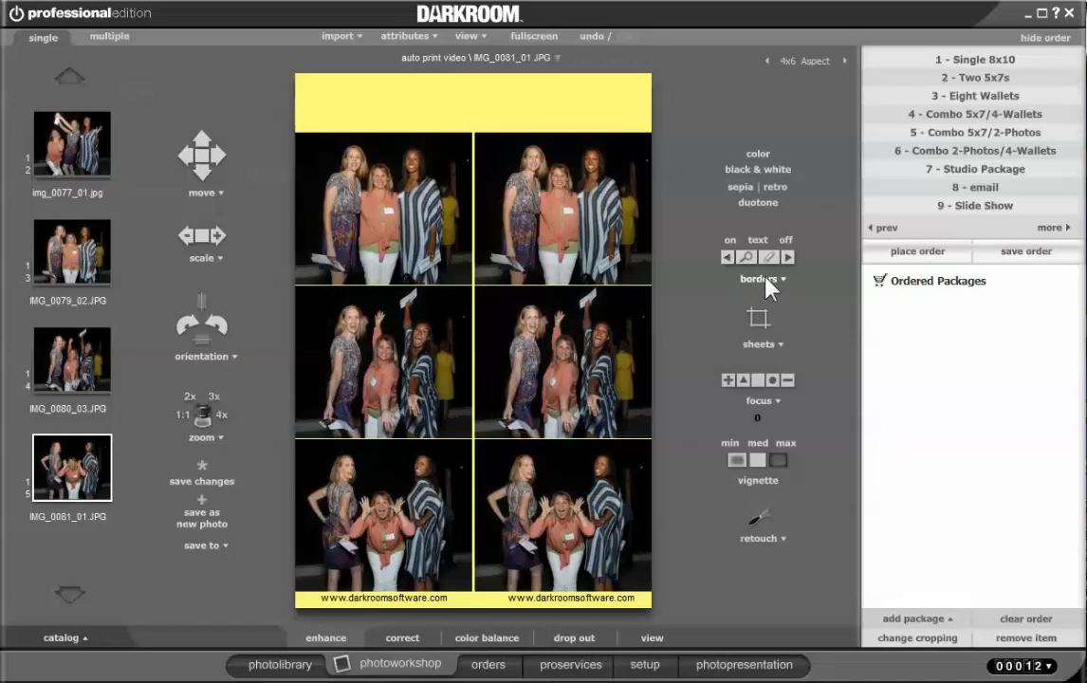
Replace the strip border with the tilted-photo 4X6-6 photobooth border
left_click(759, 277)
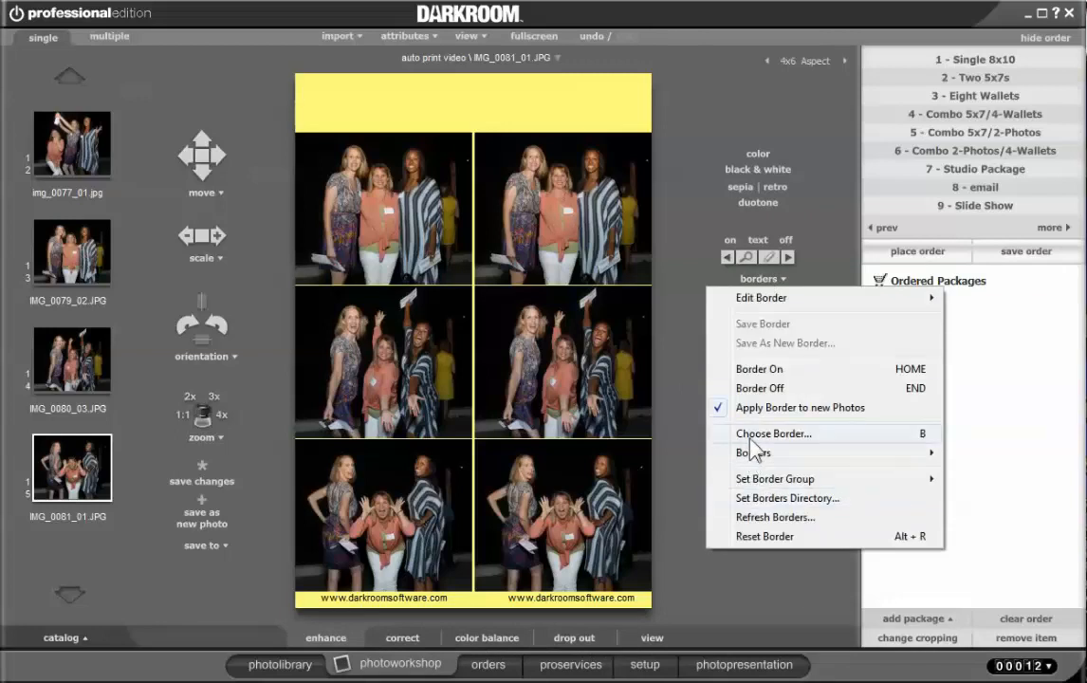
left_click(774, 433)
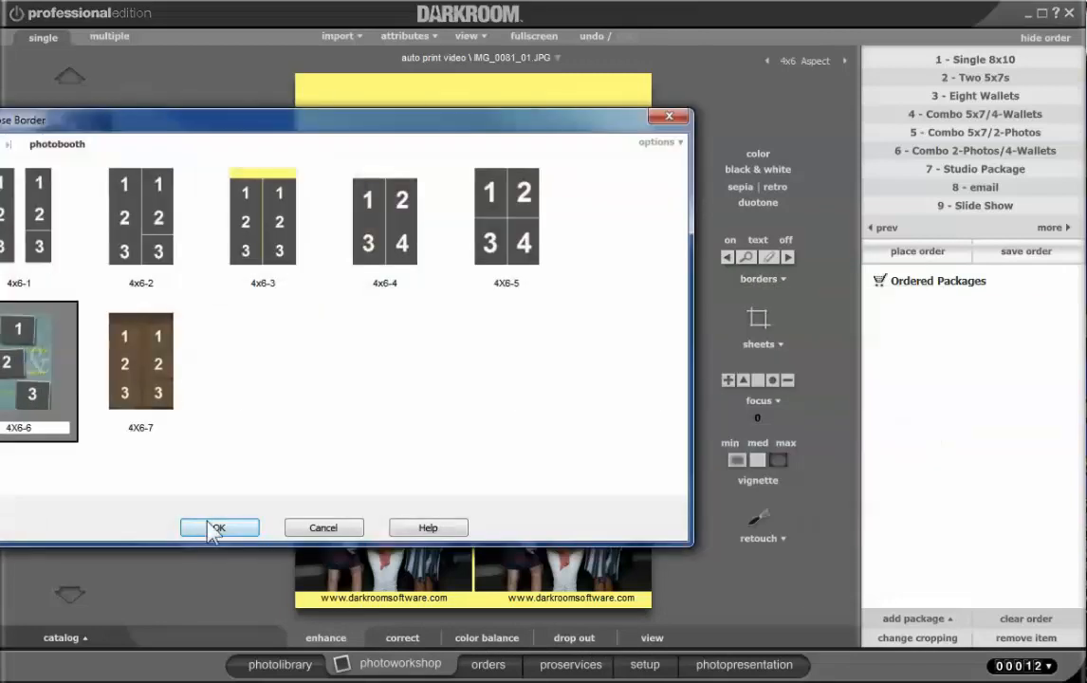
left_click(218, 527)
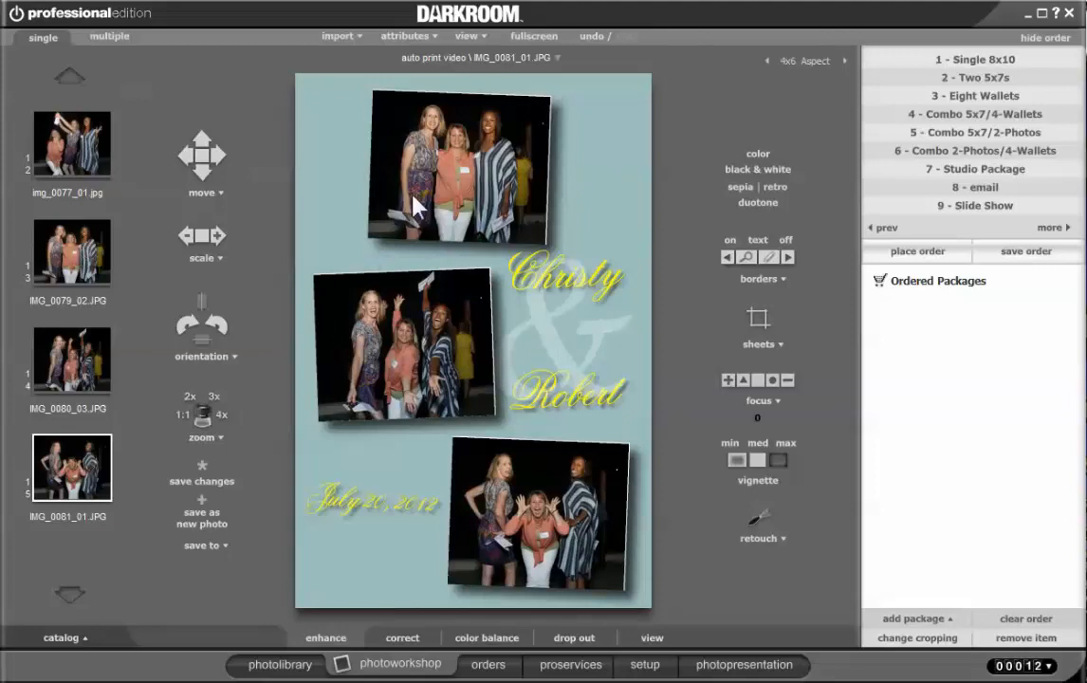
mouse_move(519, 533)
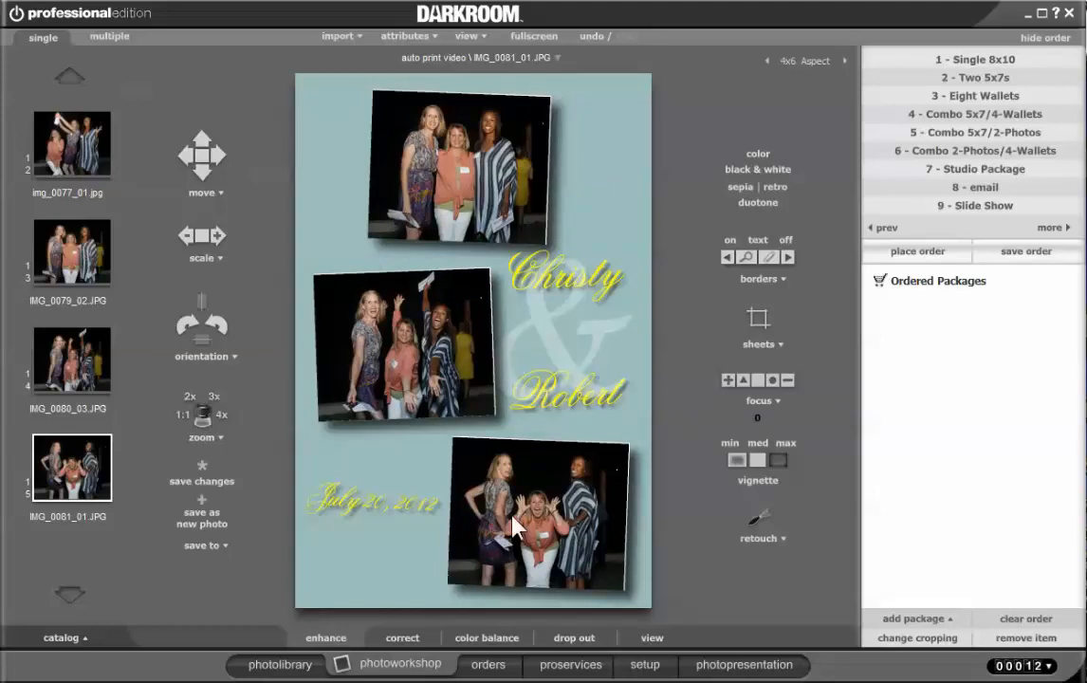
mouse_move(495, 524)
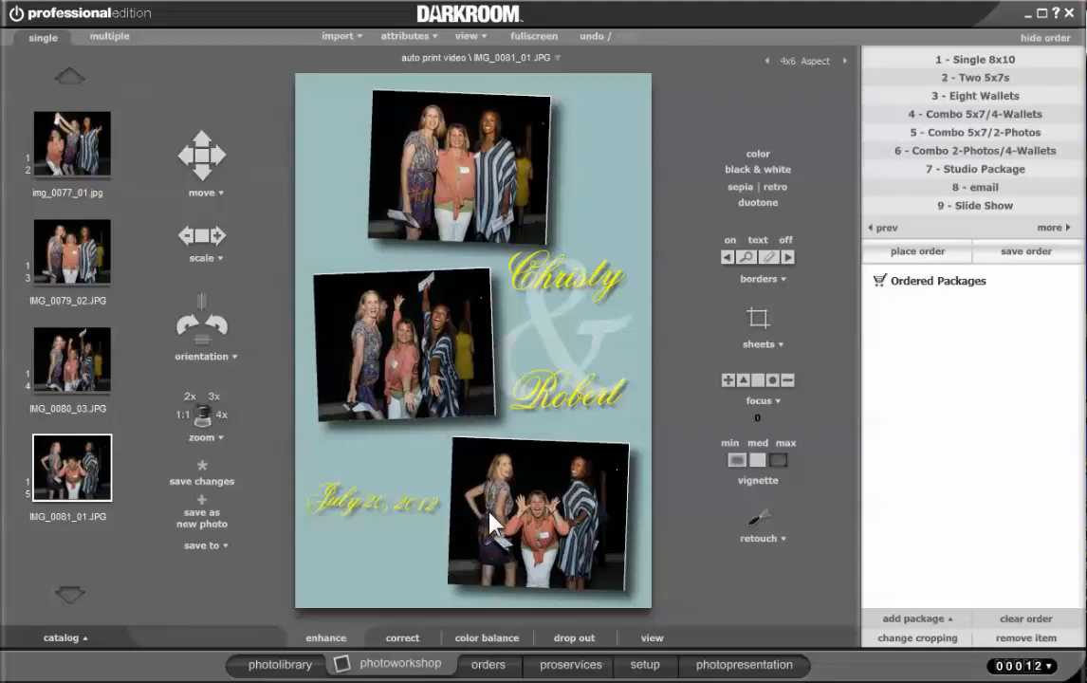
mouse_move(450, 181)
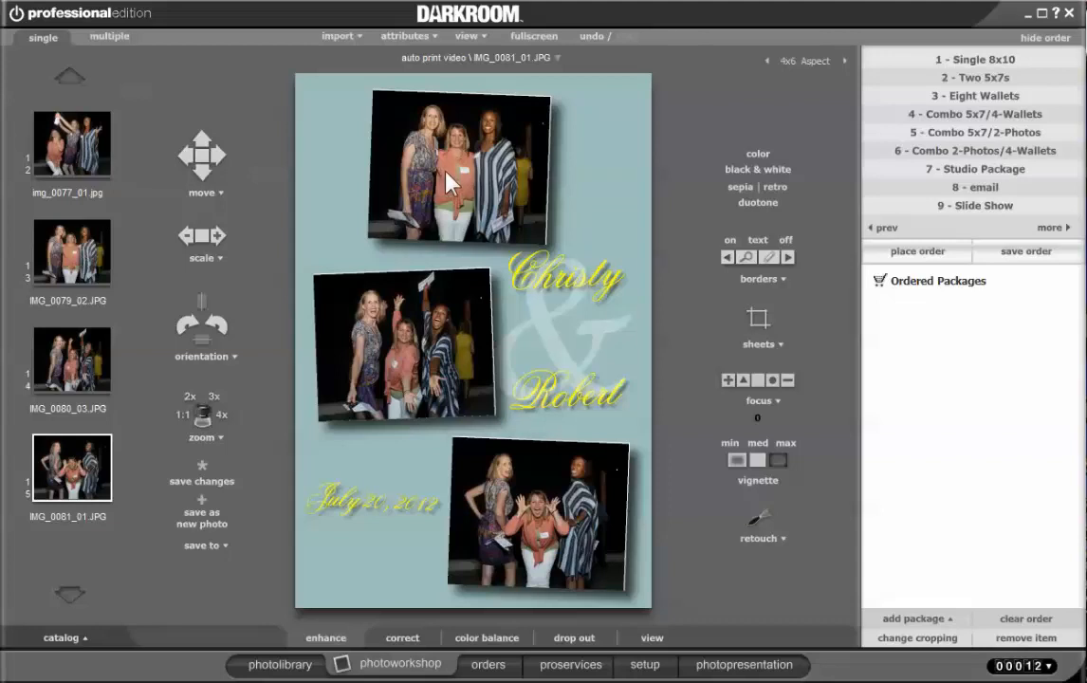